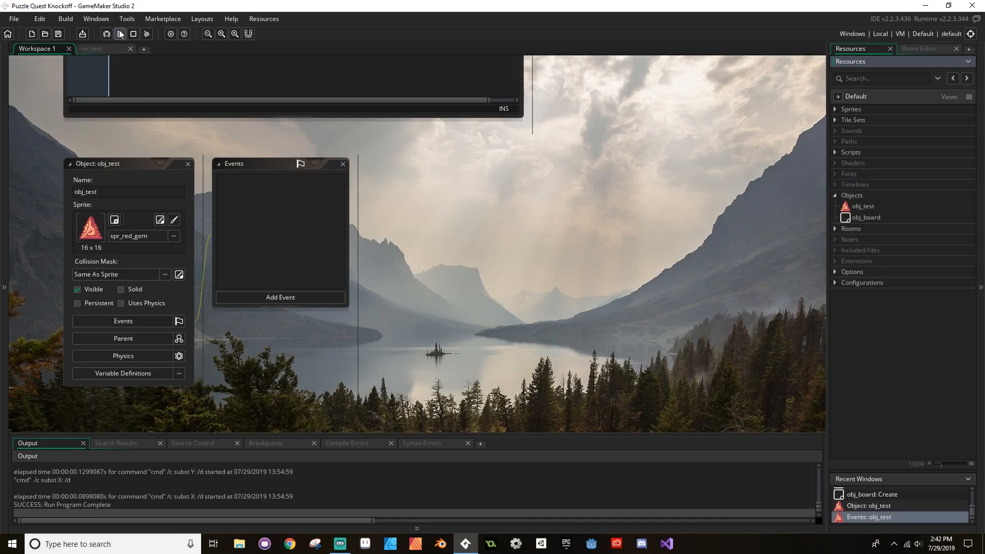
- Replace 'test' with 'gem' in the object's Name field, making it obj_gem
{"action": "left_click", "coordinate": [119, 34]}
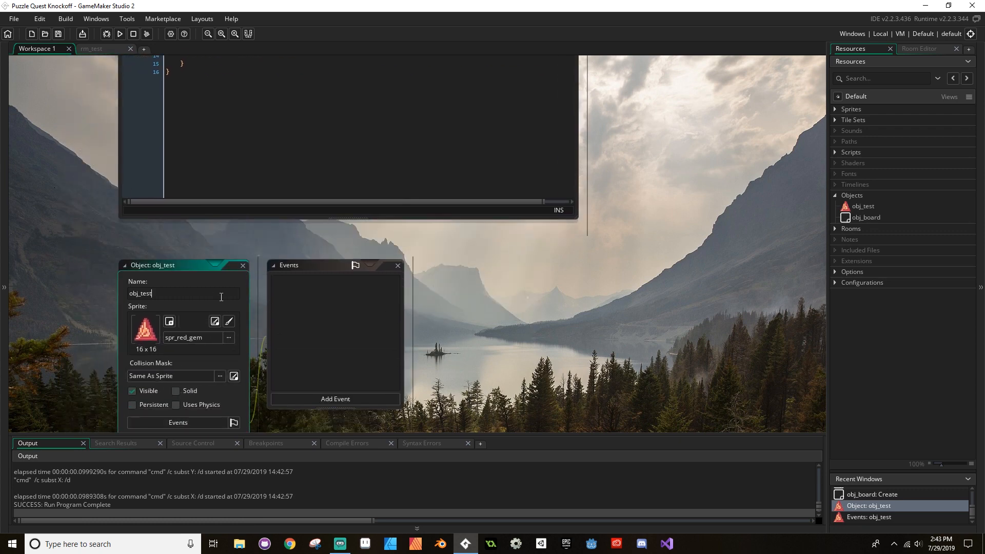
{"action": "key", "text": "BackSpace"}
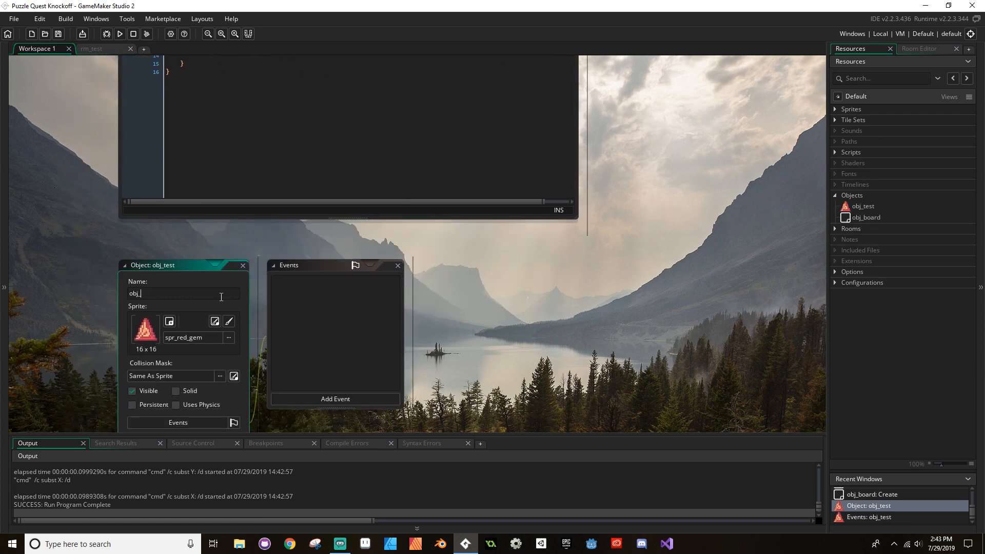
{"action": "type", "text": "gem"}
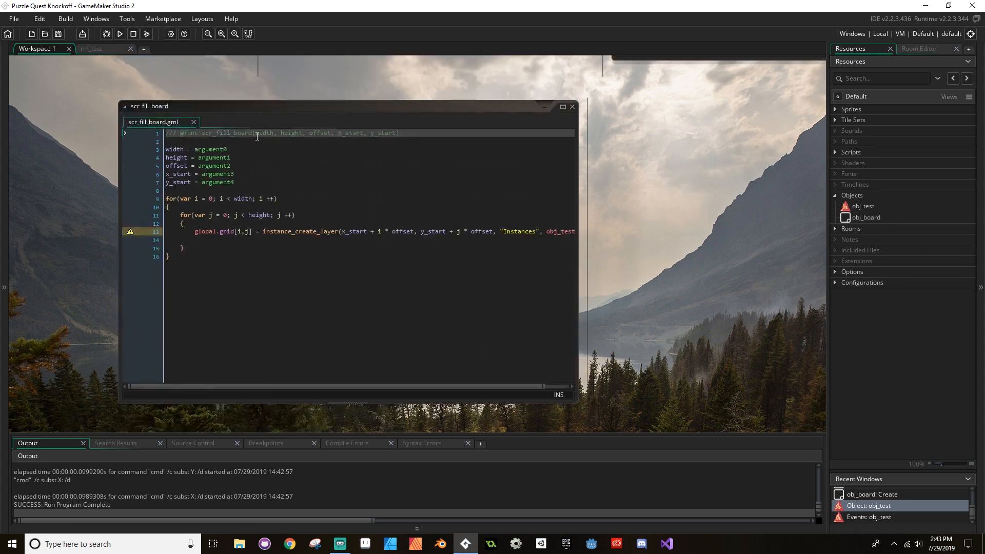
{"action": "mouse_move", "coordinate": [154, 121]}
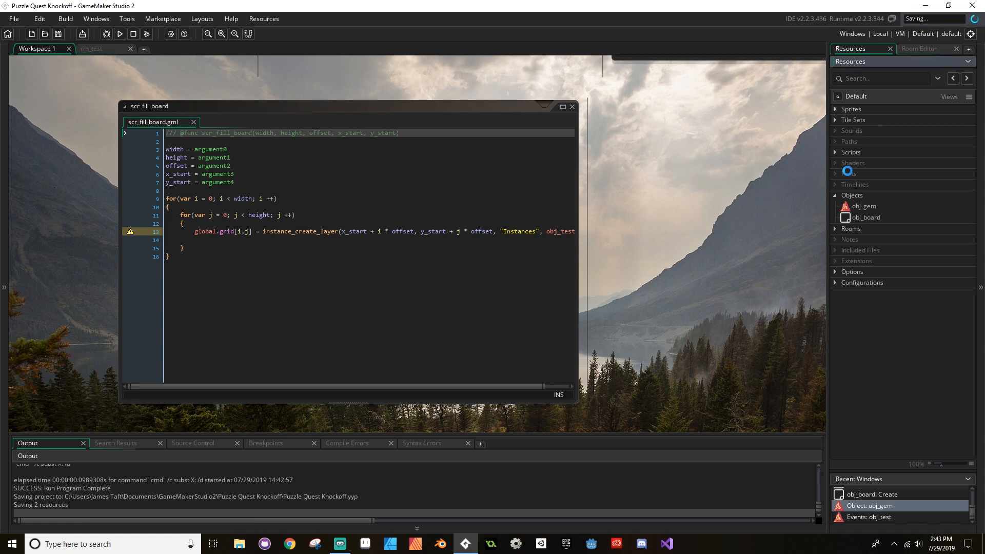
- Open obj_gem from Resources to show its Object properties and empty Events list
{"action": "left_click", "coordinate": [850, 152]}
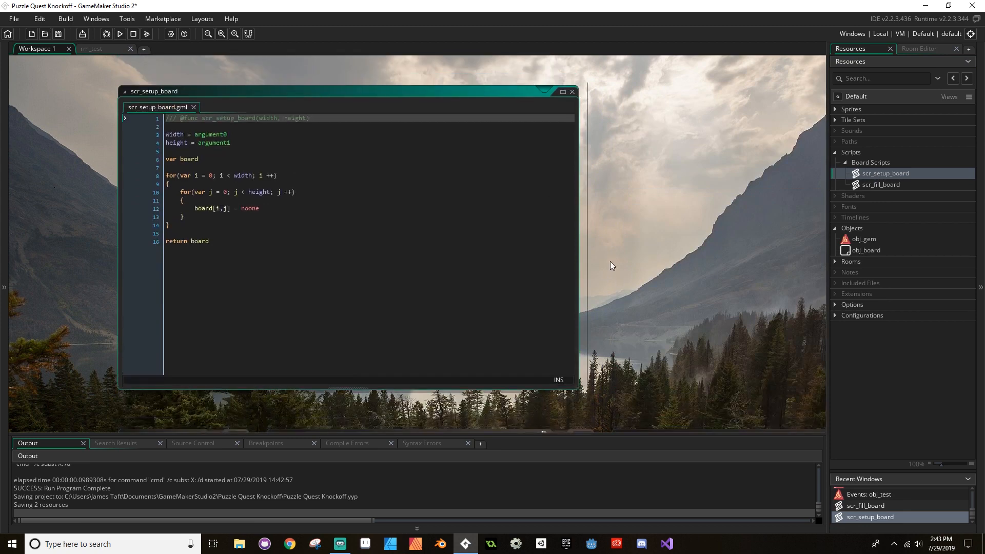
{"action": "mouse_move", "coordinate": [873, 207]}
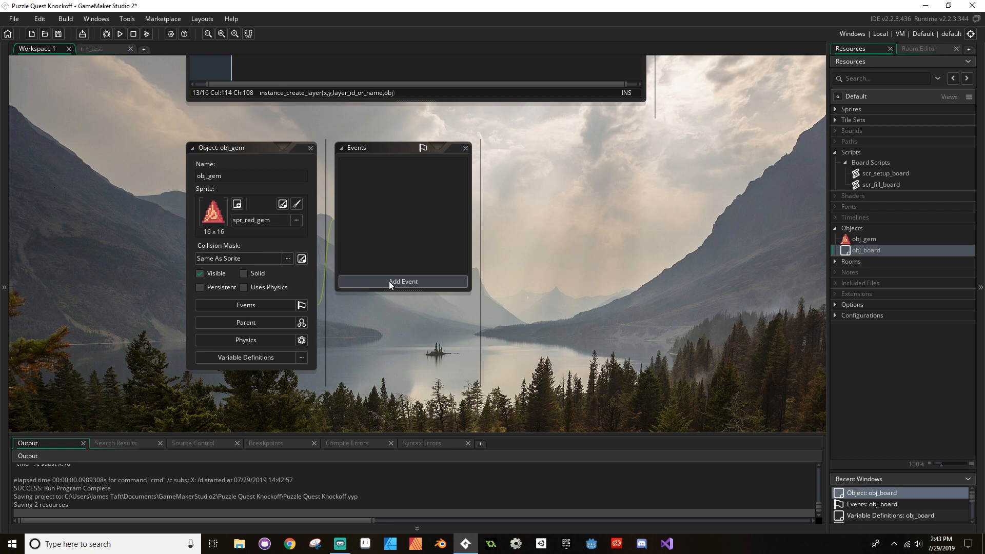
{"action": "mouse_move", "coordinate": [842, 116]}
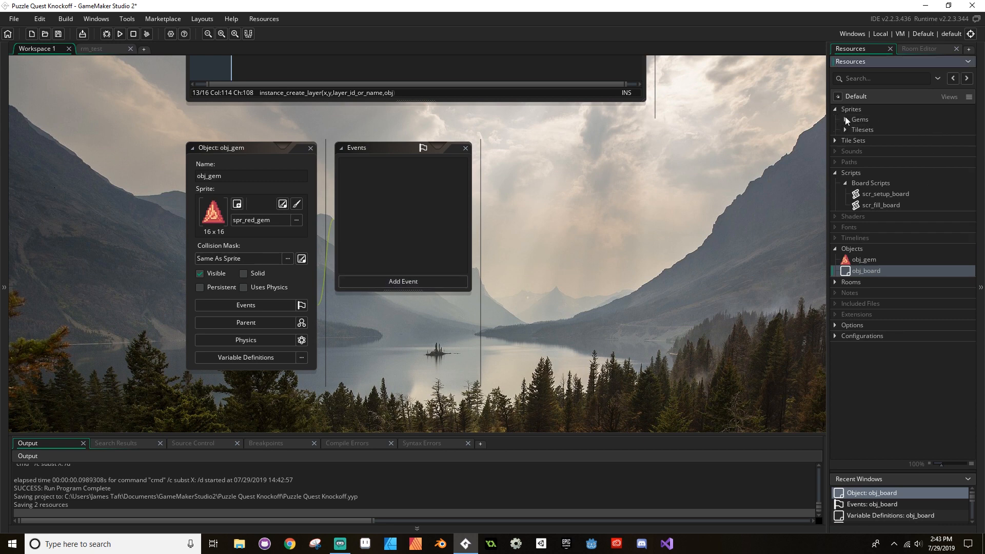
- Expand Sprites > Gems, then add a Create event described as 'Creating intial variables'
{"action": "left_click", "coordinate": [845, 119]}
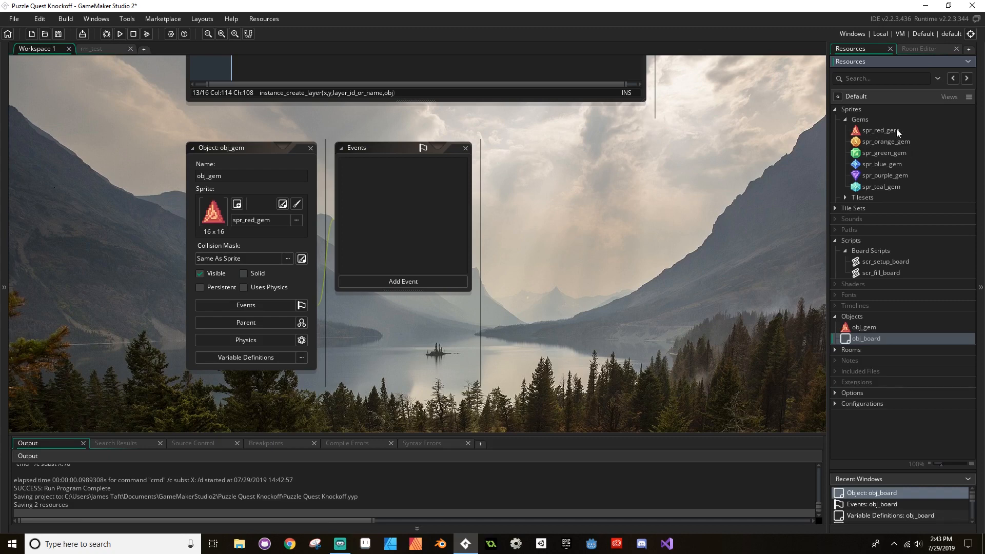
{"action": "mouse_move", "coordinate": [916, 174]}
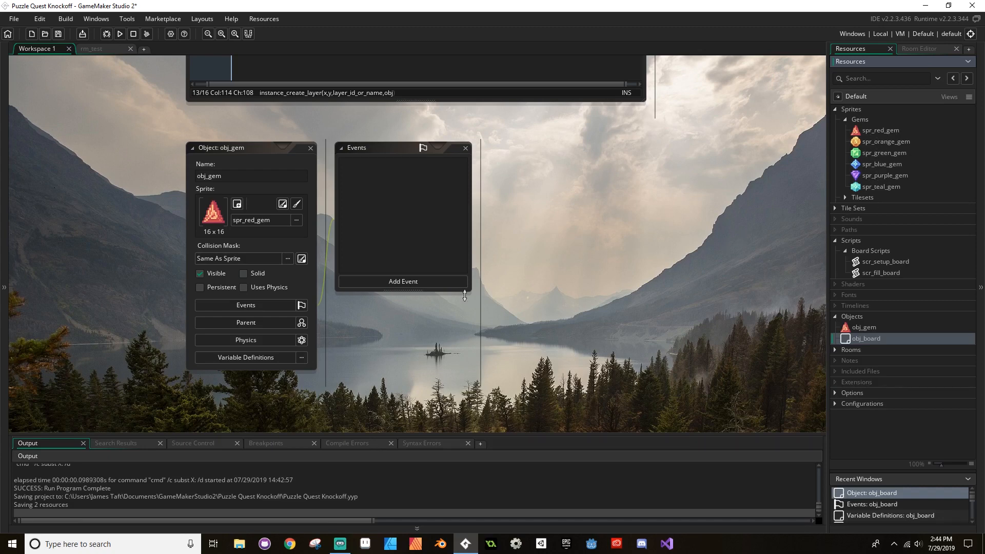
{"action": "left_click", "coordinate": [402, 281]}
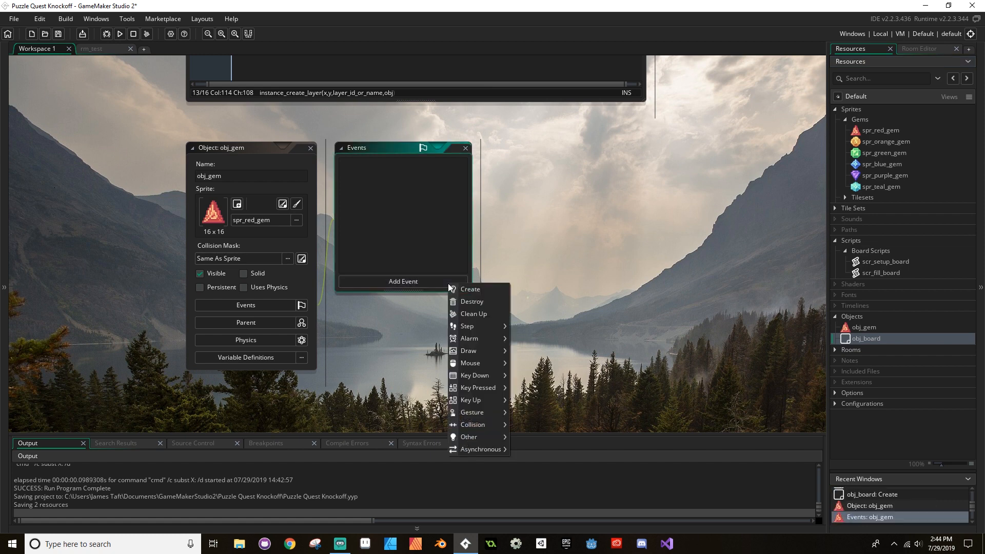
{"action": "left_click", "coordinate": [470, 289]}
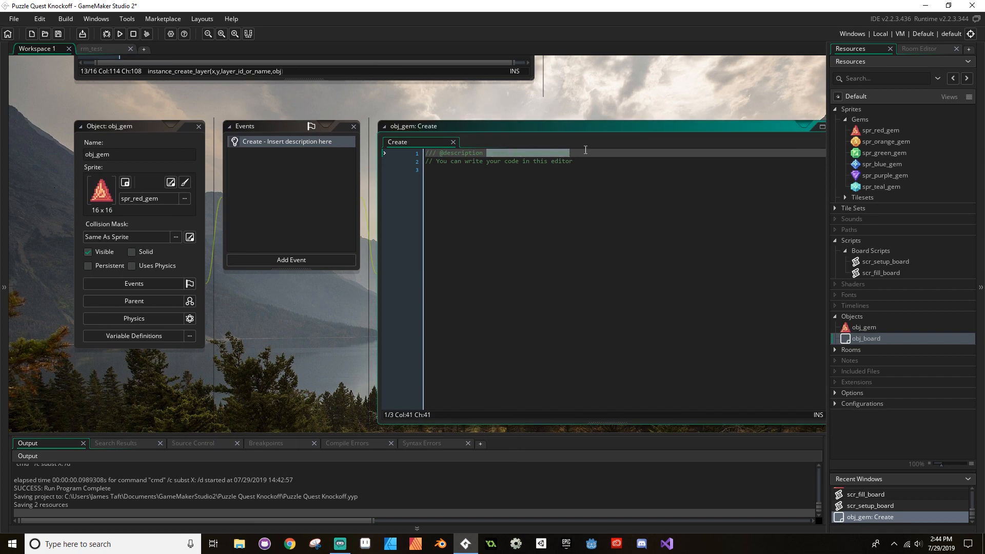
{"action": "type", "text": "Creating"}
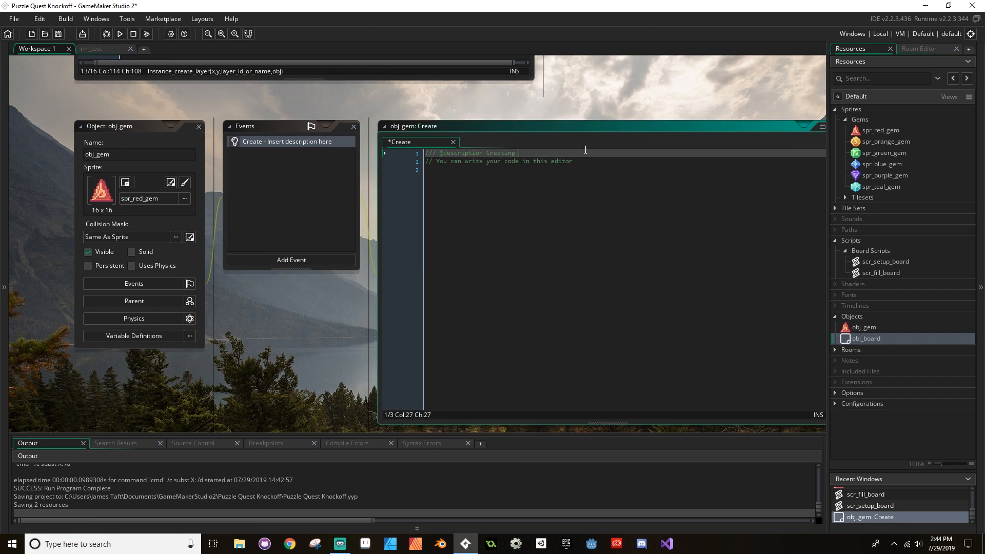
{"action": "type", "text": "intiial variable"}
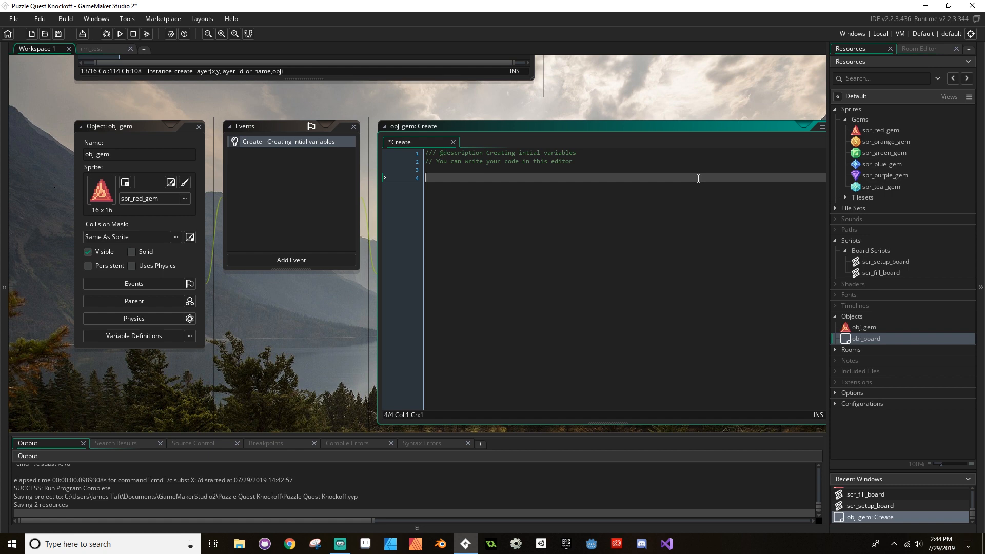
- Set sprite_index = choose() over red, orange, green, blue, purple and teal gem sprites, and save
{"action": "type", "text": "sprite_index ="}
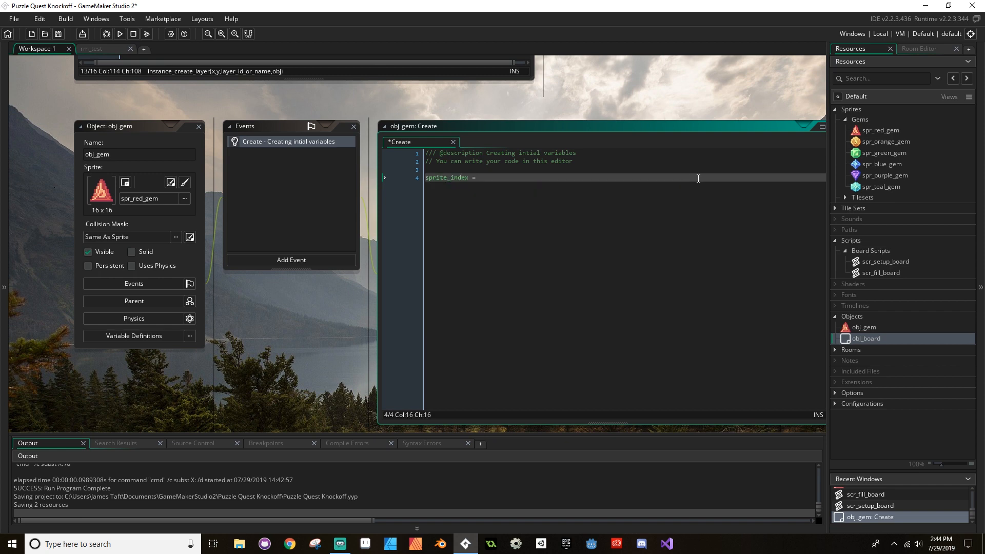
{"action": "type", "text": "choose"}
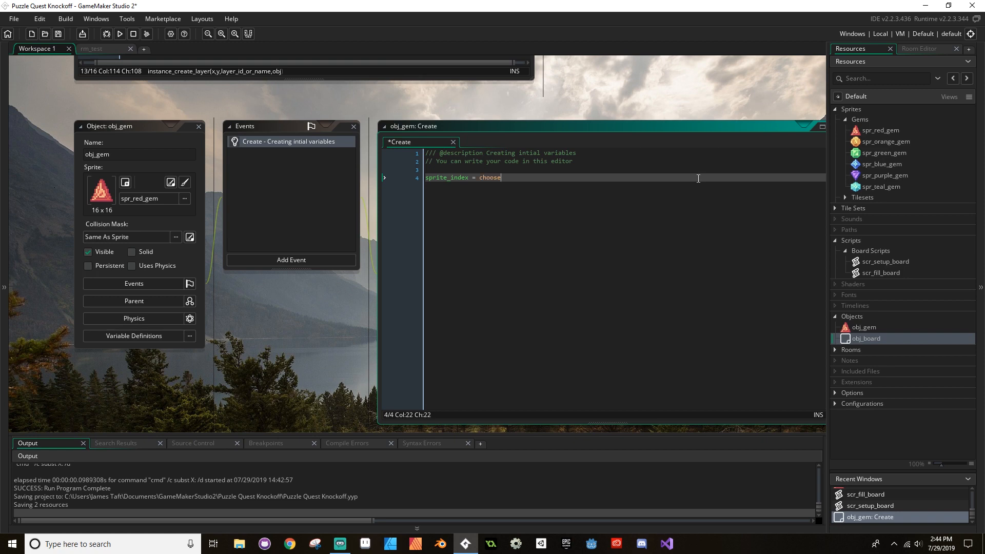
{"action": "type", "text": "("}
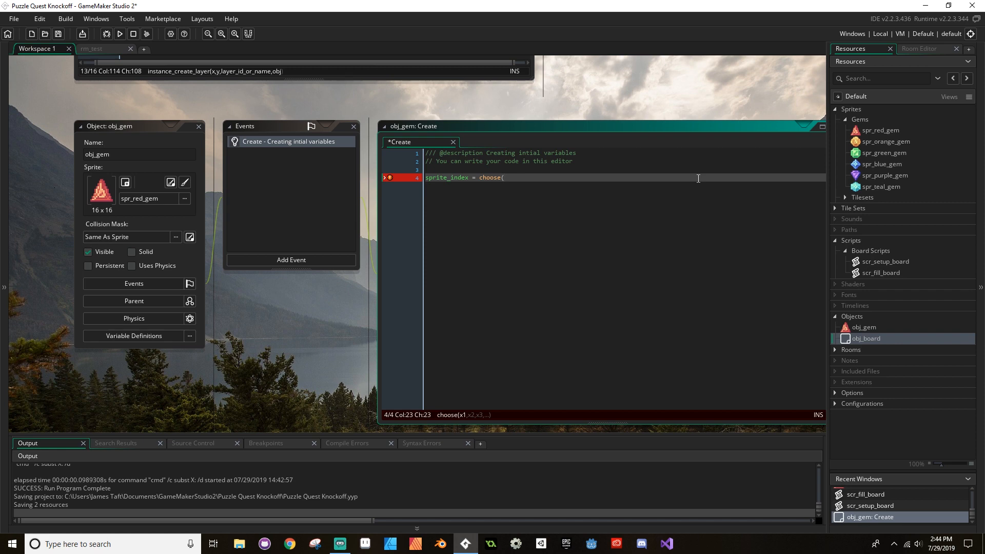
{"action": "type", "text": "spr_"}
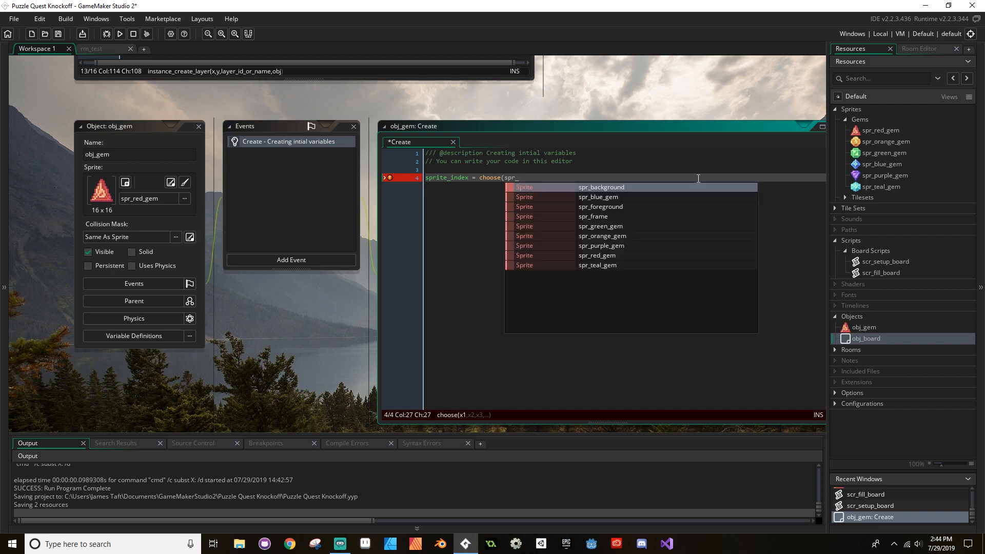
{"action": "mouse_move", "coordinate": [593, 216]}
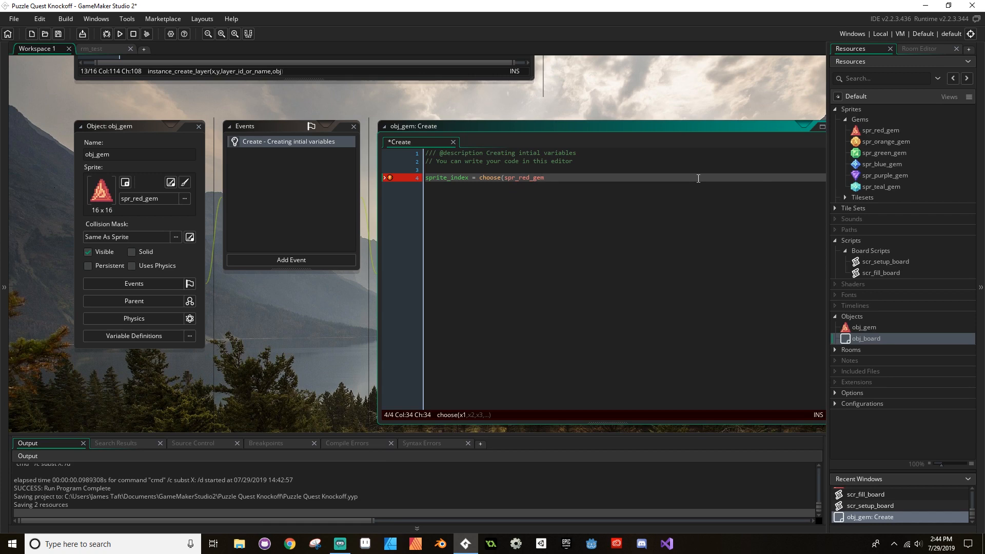
{"action": "type", "text": ", spr_"}
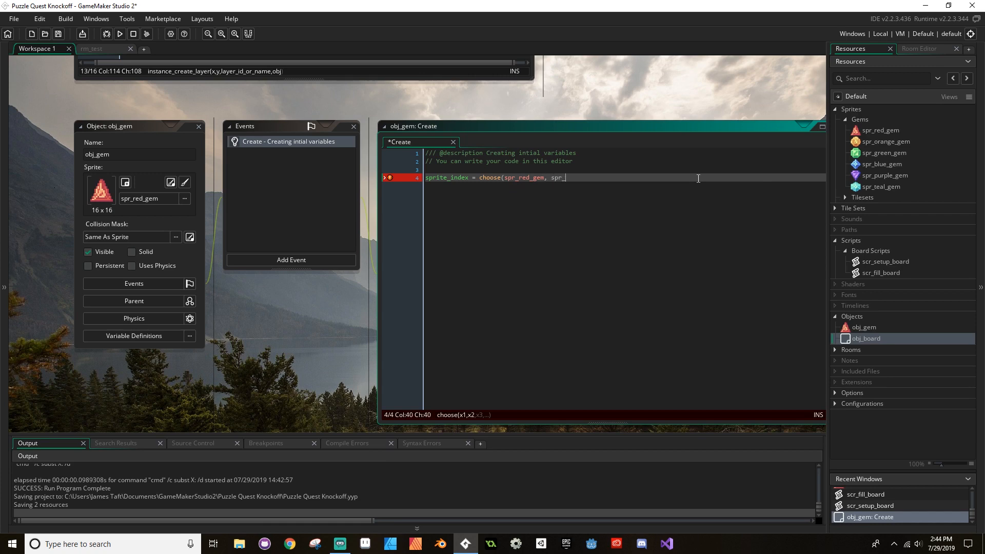
{"action": "type", "text": "orange_gem, spr_green"}
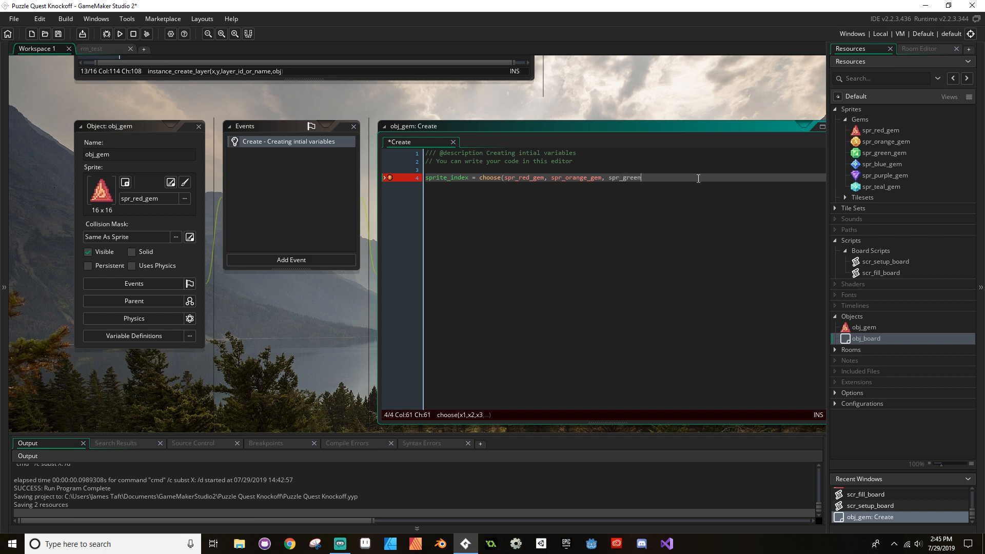
{"action": "type", "text": "_gem,"}
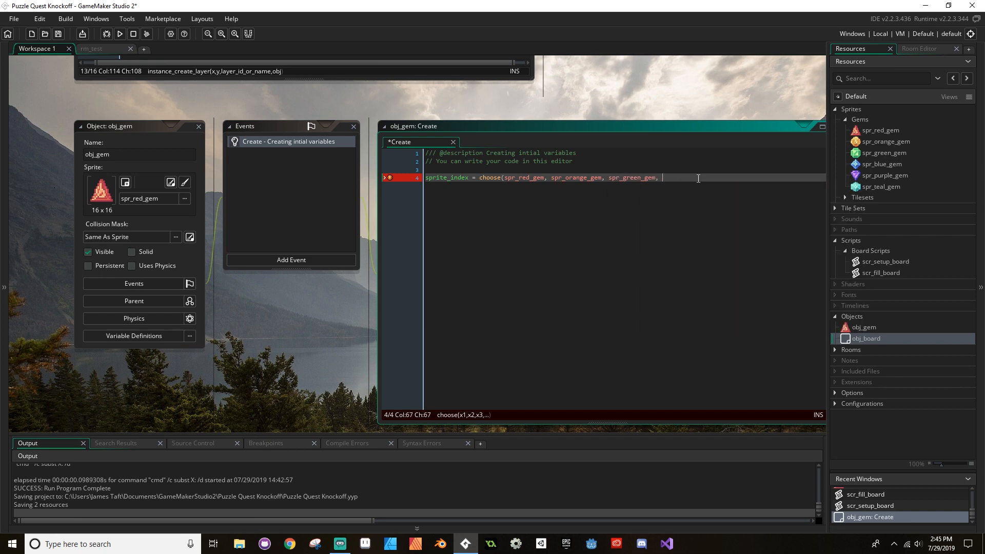
{"action": "type", "text": "spr_blue_gem,"}
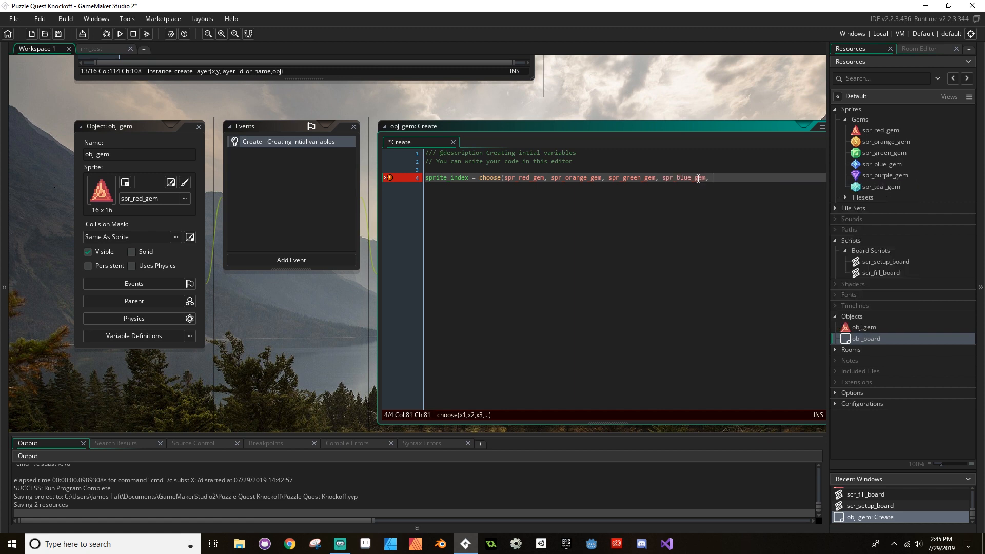
{"action": "type", "text": "spr_purple_gem"}
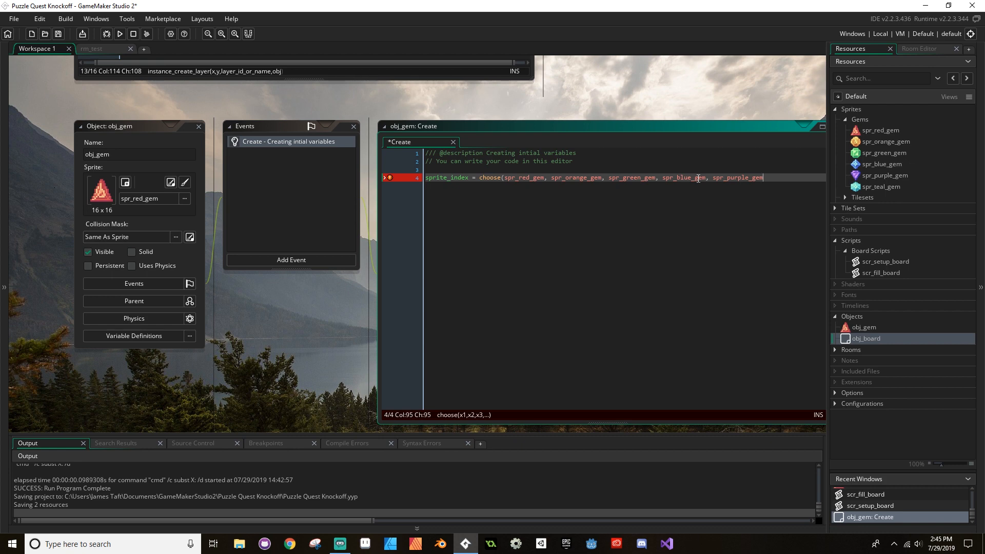
{"action": "type", "text": ", spr_teal_gem)"}
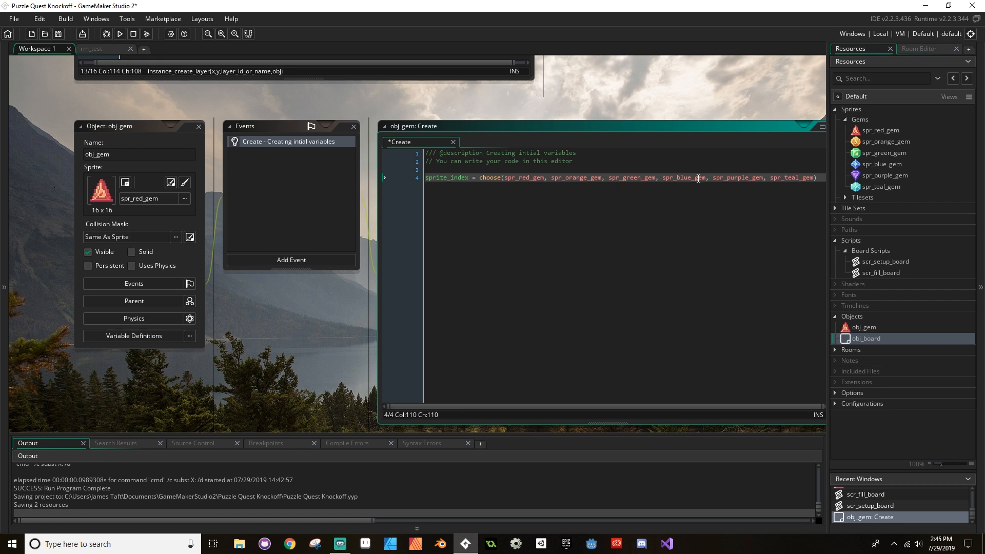
{"action": "key", "text": "ctrl+s"}
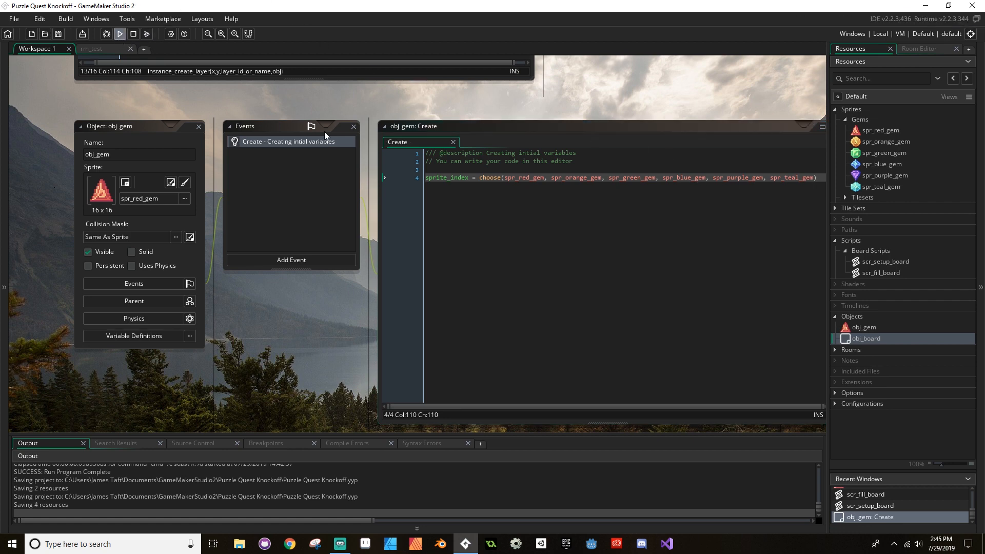
- Run the game repeatedly to check the board fills with randomly mixed gems
{"action": "left_click", "coordinate": [118, 34]}
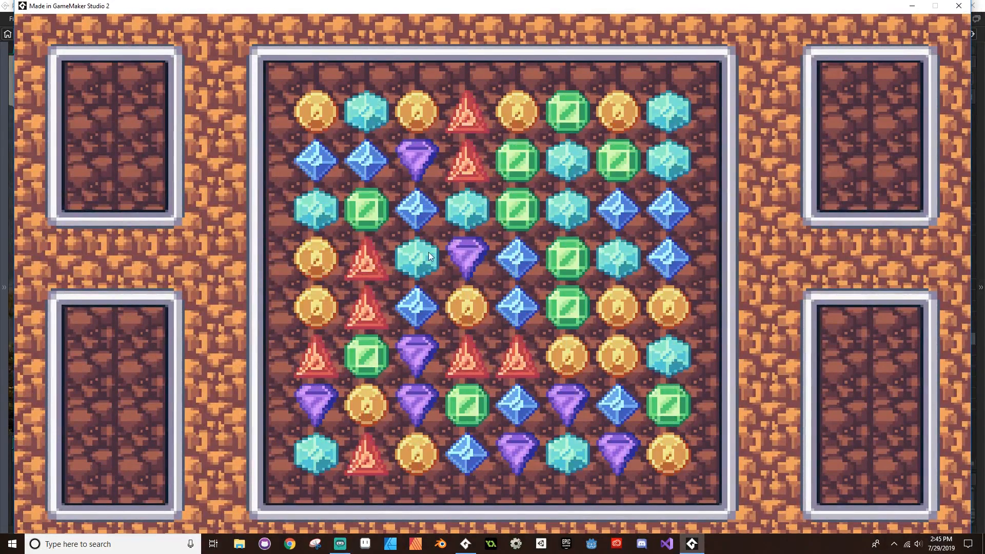
{"action": "mouse_move", "coordinate": [738, 145]}
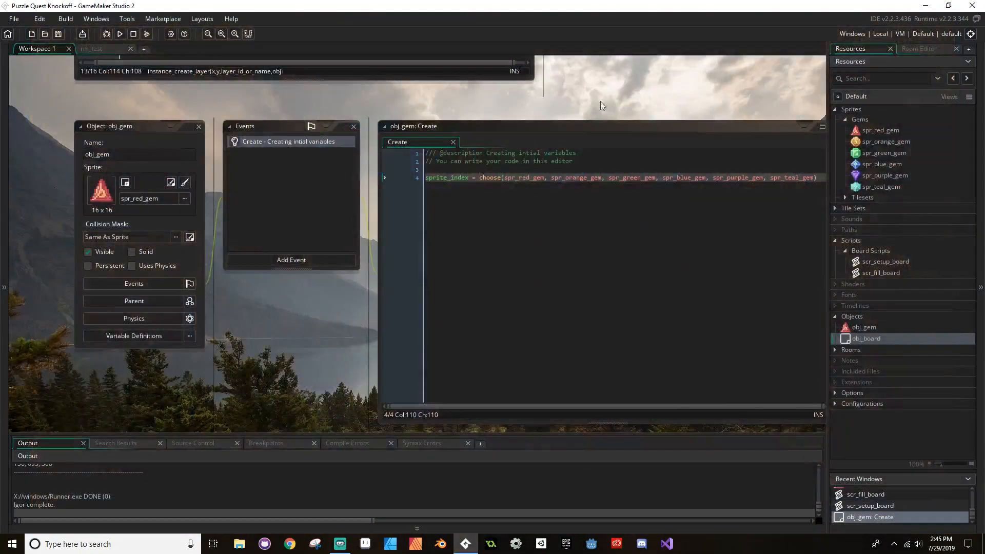
{"action": "left_click", "coordinate": [120, 34]}
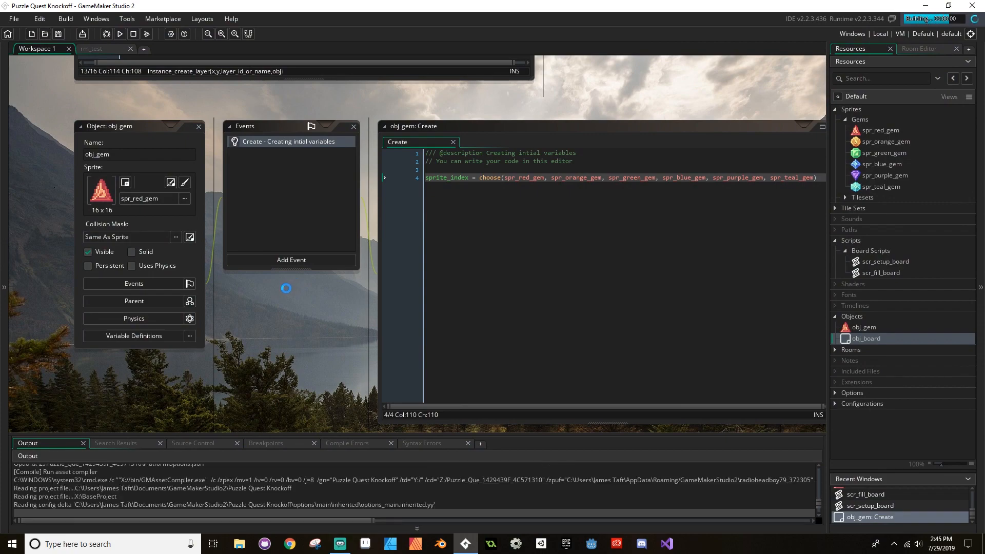
{"action": "left_click", "coordinate": [116, 34]}
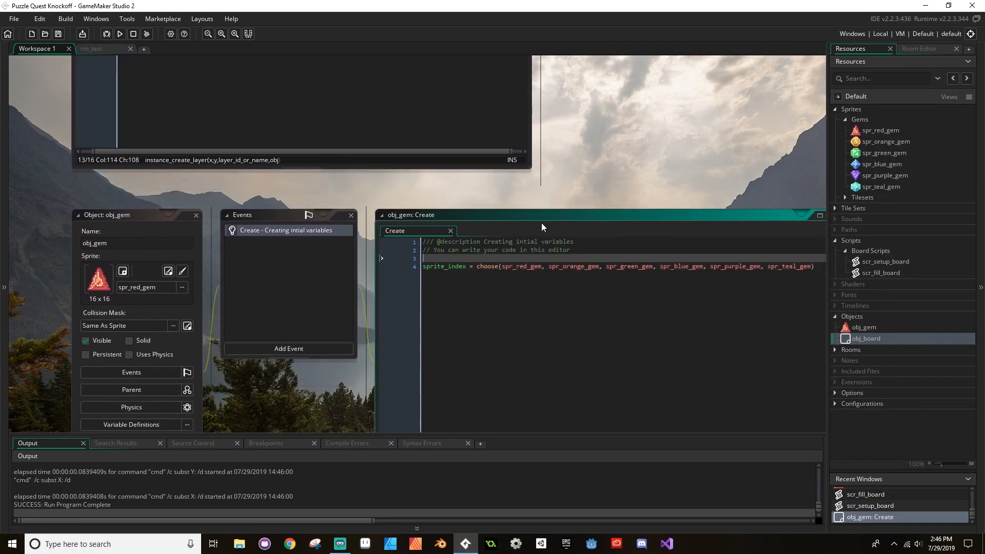
{"action": "mouse_move", "coordinate": [632, 170]}
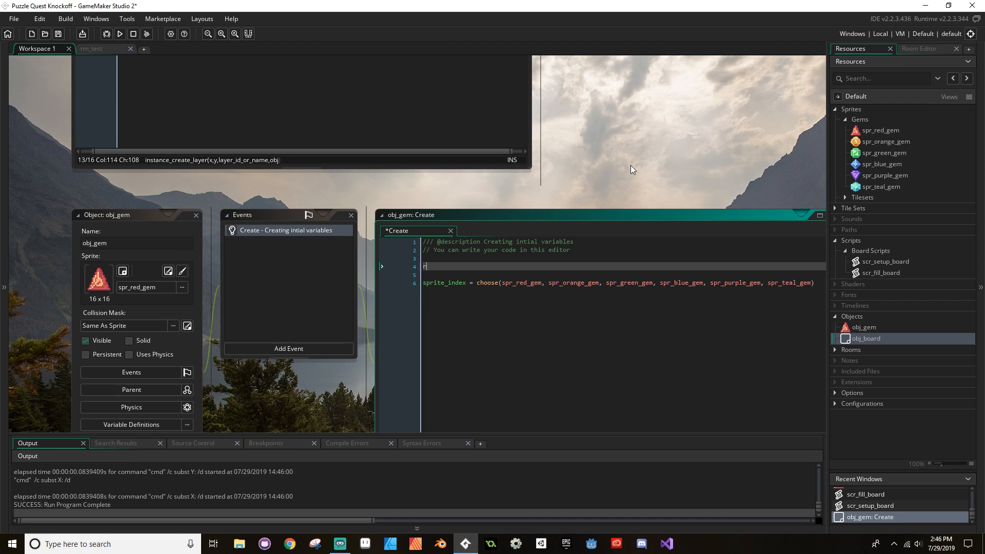
- Add randomize() before the sprite choice and image_speed = 0 after it
{"action": "type", "text": "randomize()"}
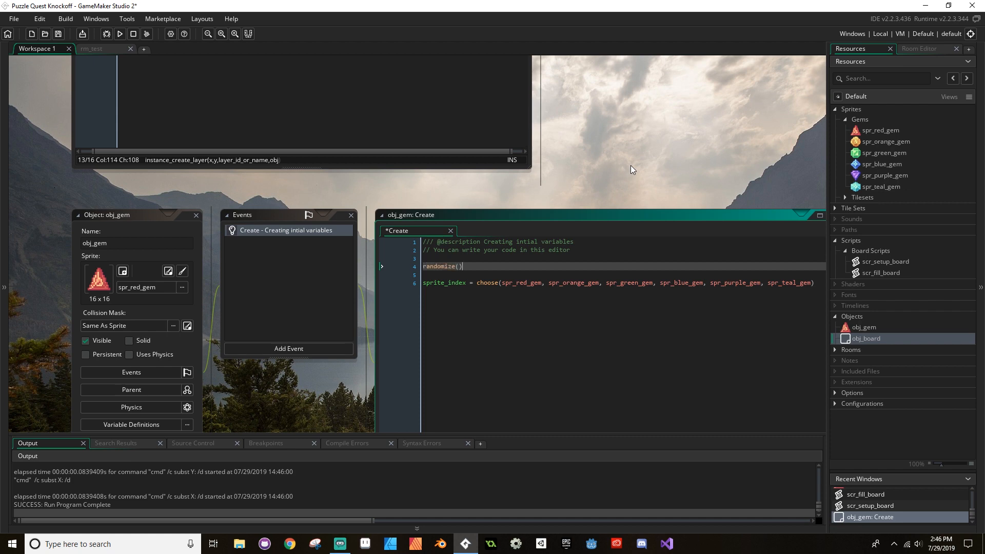
{"action": "mouse_move", "coordinate": [602, 245]}
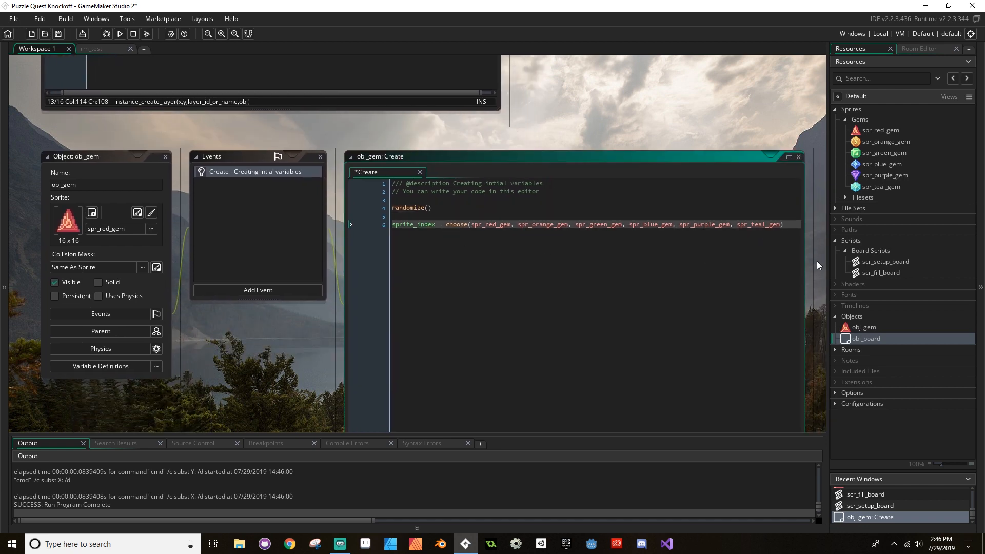
{"action": "key", "text": "enter"}
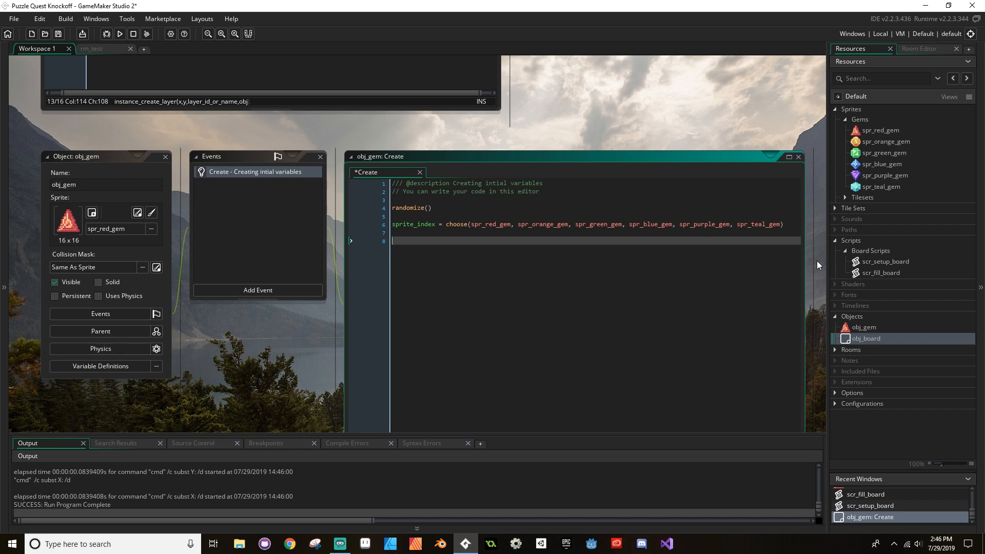
{"action": "type", "text": "image_"}
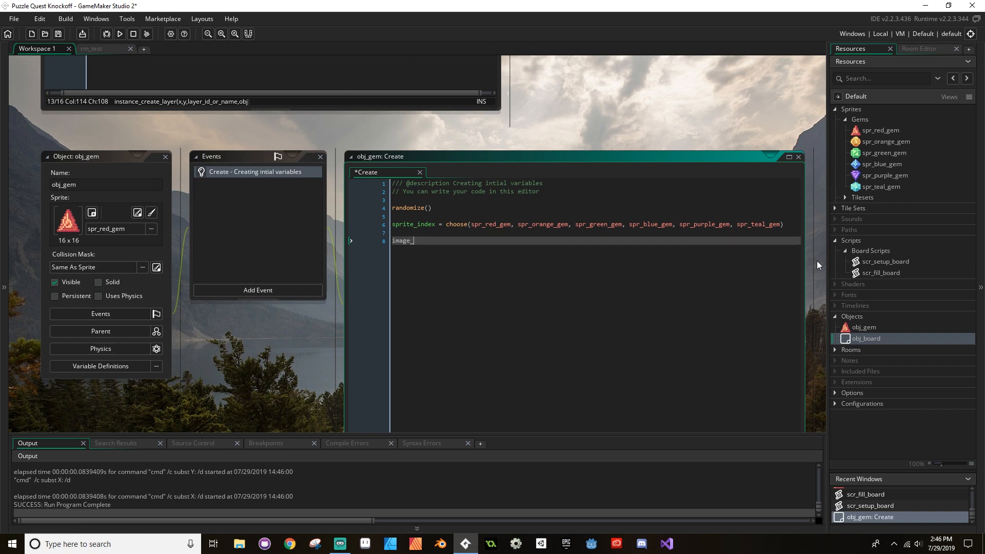
{"action": "type", "text": "speed = 0"}
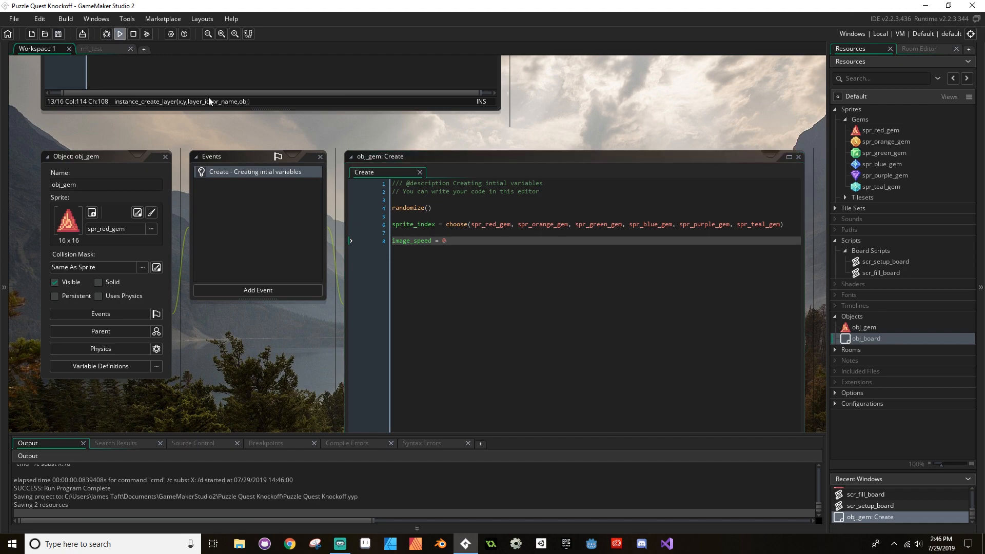
{"action": "left_click", "coordinate": [120, 34]}
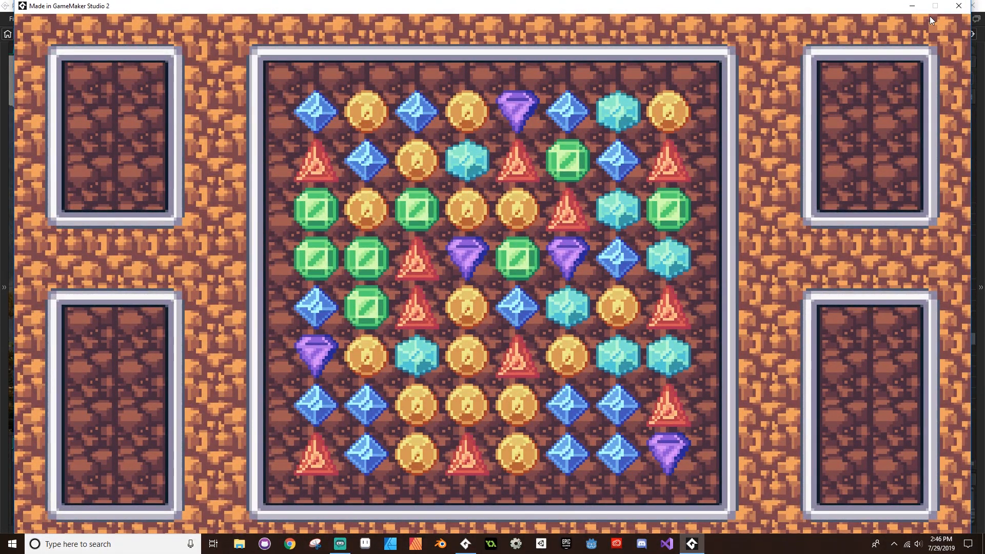
{"action": "mouse_move", "coordinate": [479, 324]}
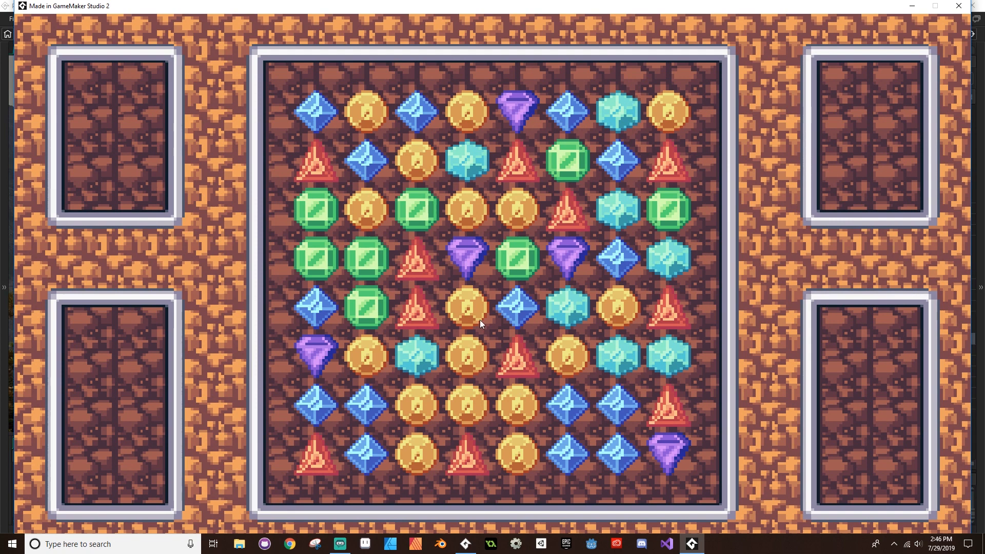
{"action": "mouse_move", "coordinate": [509, 190]}
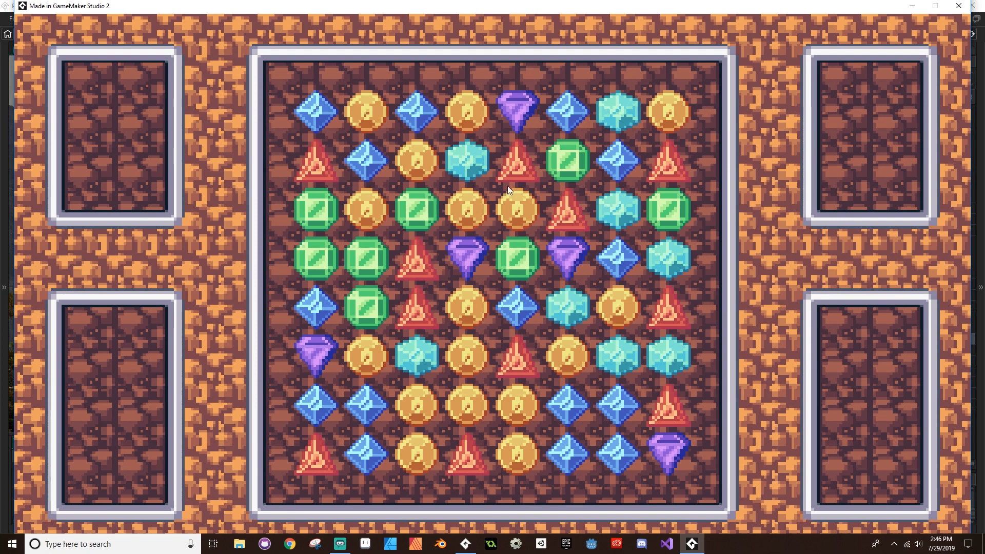
{"action": "mouse_move", "coordinate": [960, 6]}
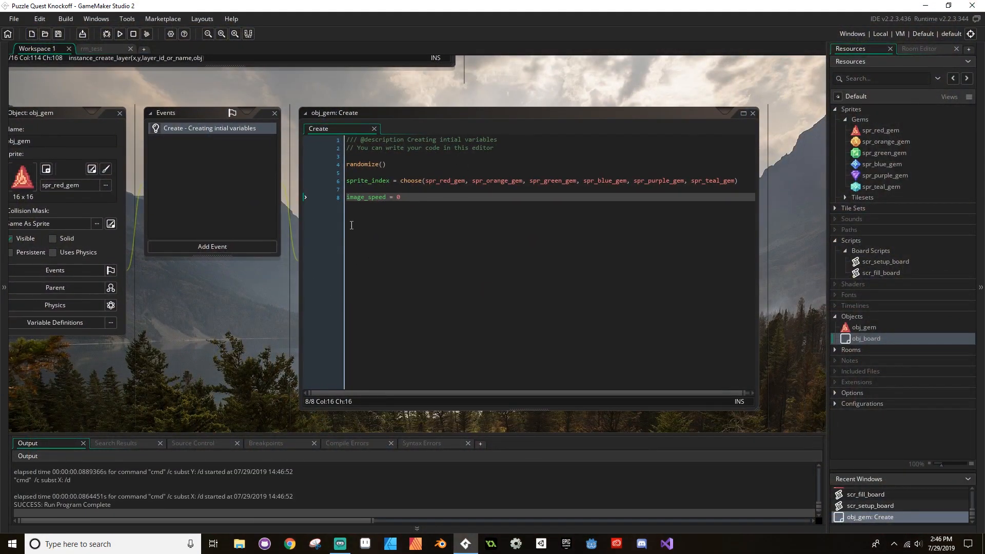
{"action": "mouse_move", "coordinate": [292, 261]}
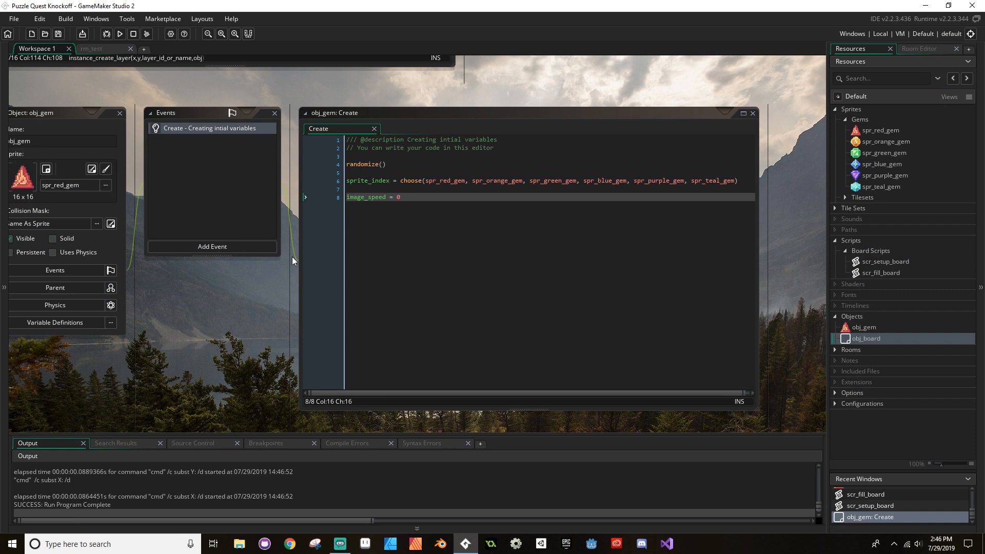
{"action": "mouse_move", "coordinate": [292, 252]}
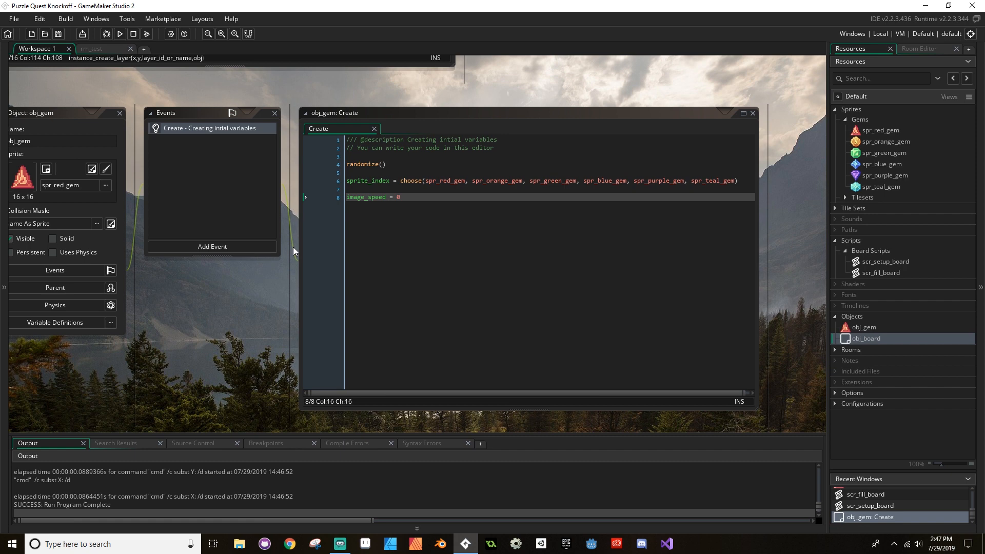
{"action": "left_click", "coordinate": [415, 197]}
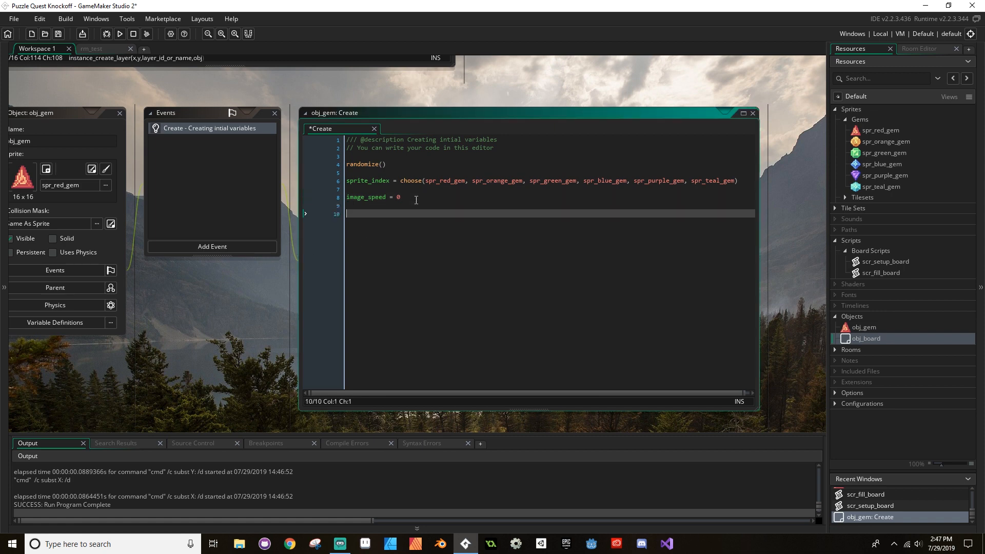
- Declare var image_delay = room_speed * choose(4, 5, 6, 7, 8, 9, 10) in the Create event
{"action": "type", "text": "var image"}
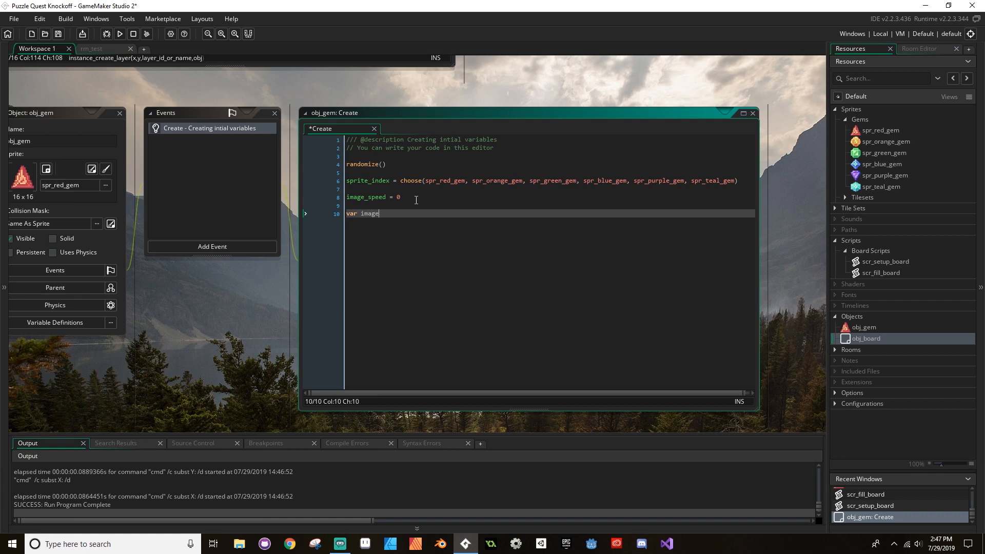
{"action": "type", "text": "_delay ="}
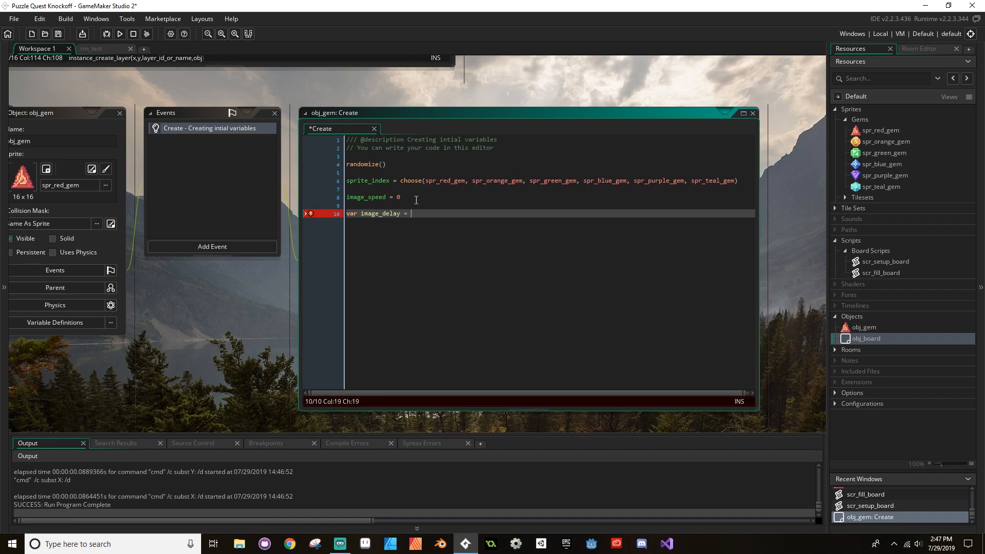
{"action": "type", "text": "room_speed *"}
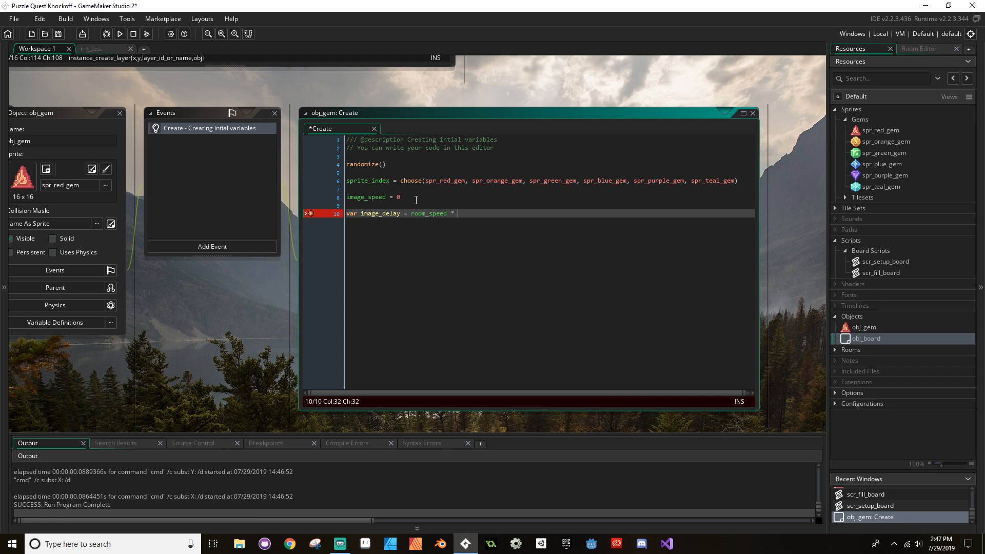
{"action": "type", "text": "choo"}
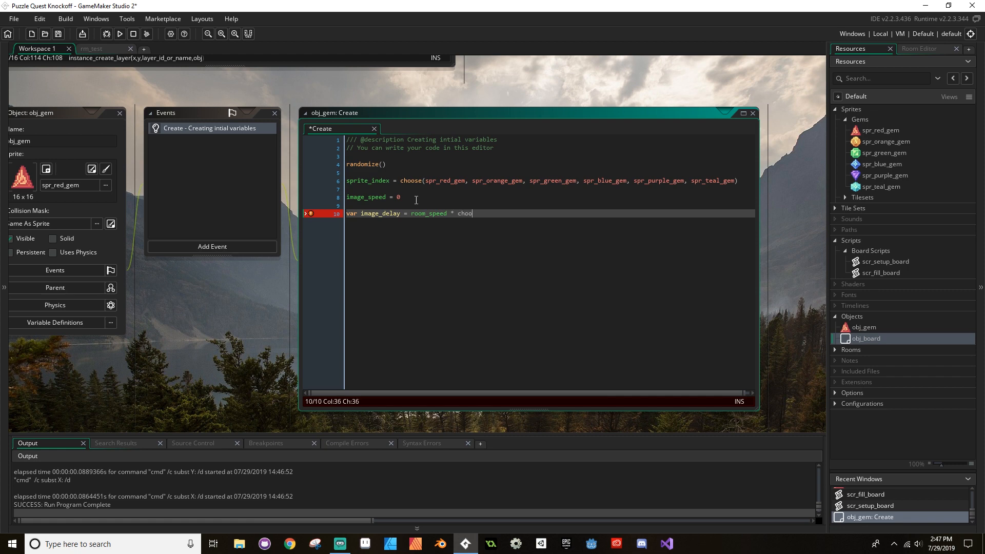
{"action": "type", "text": "se("}
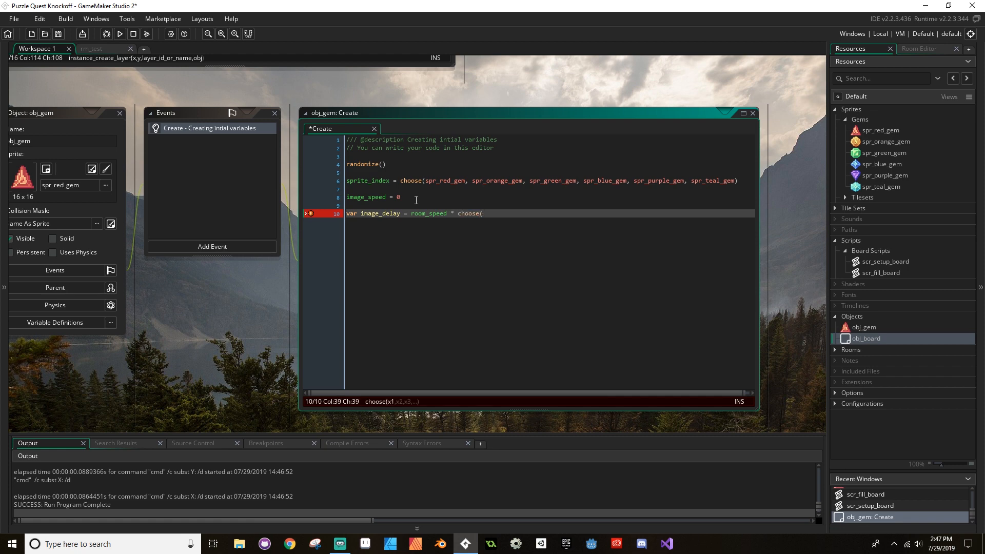
{"action": "type", "text": "4, 5, 6,"}
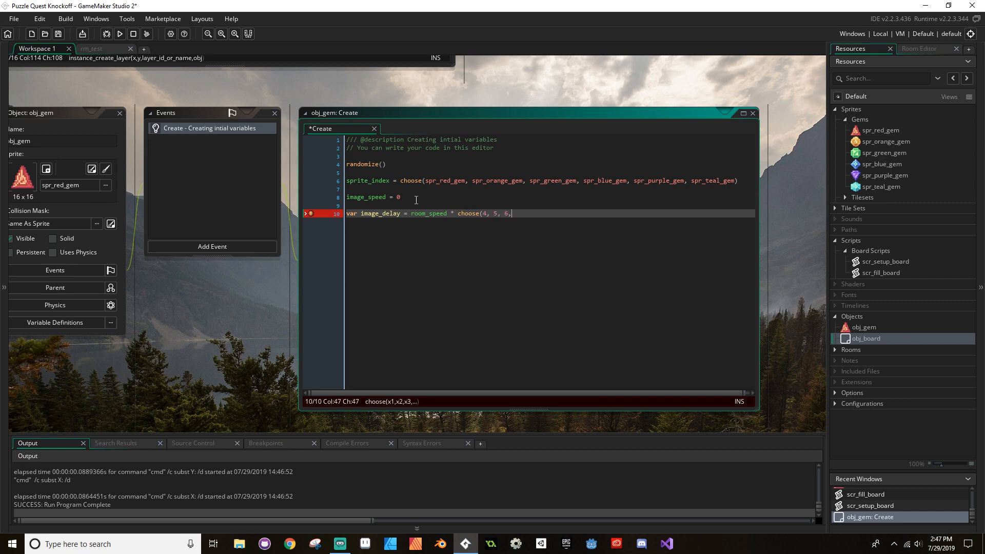
{"action": "type", "text": "7, 8, 9, 1"}
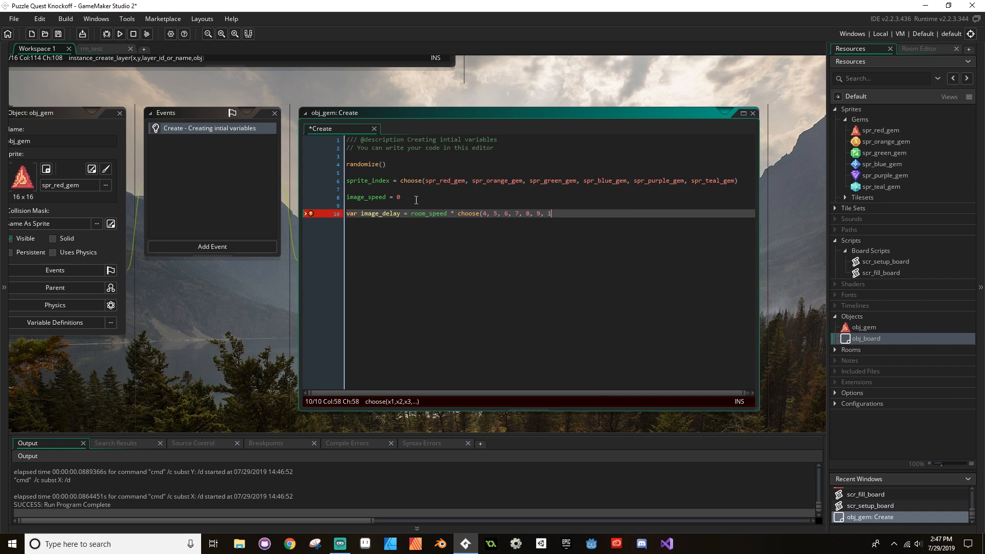
{"action": "type", "text": "0)"}
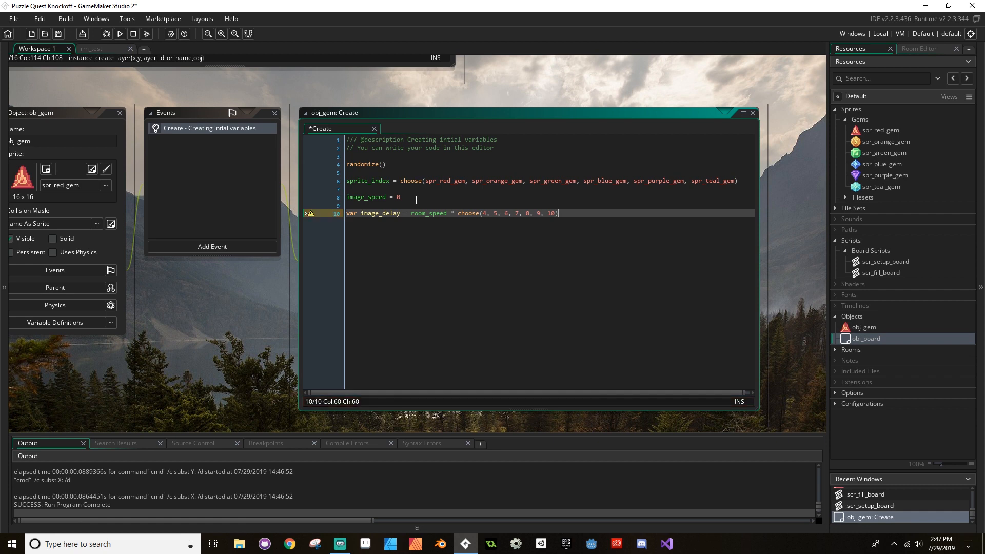
{"action": "key", "text": "Enter"}
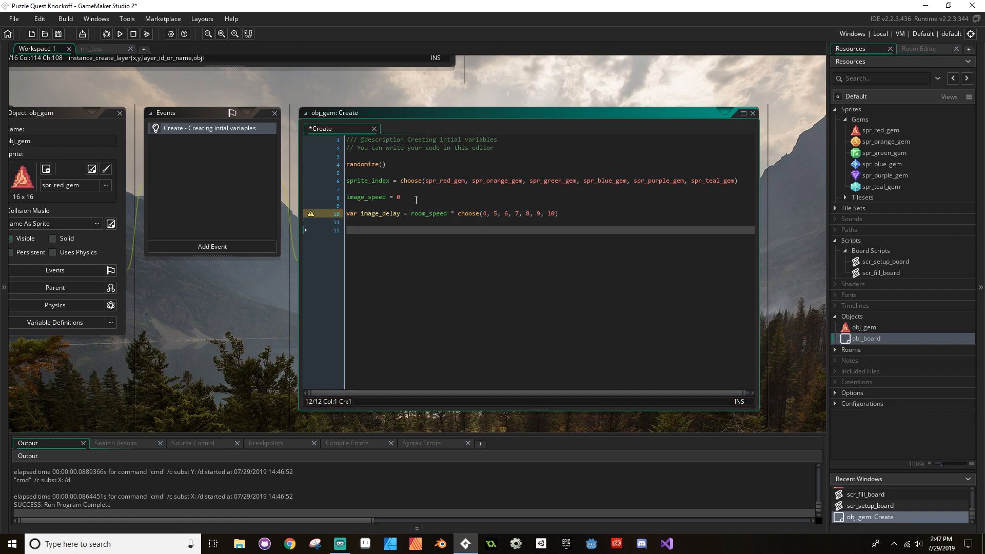
- Add an Alarm 0 event described as 'Reset Shine Animation'
{"action": "left_click", "coordinate": [212, 247]}
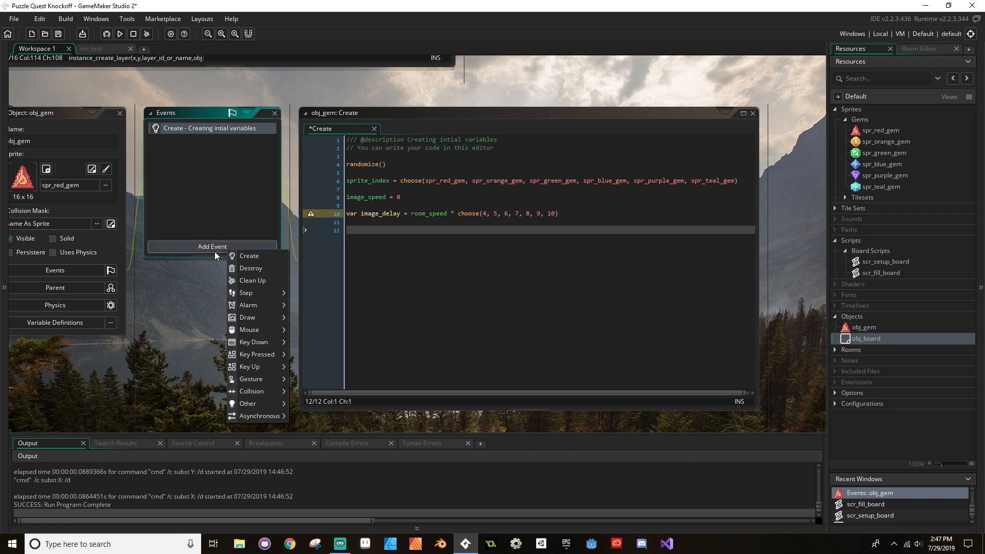
{"action": "mouse_move", "coordinate": [255, 308]}
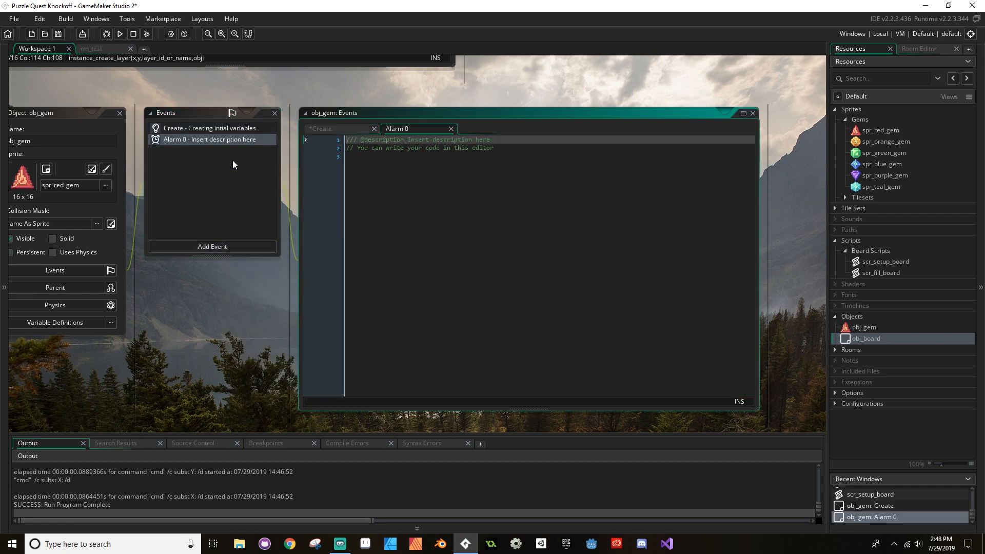
{"action": "double_click", "coordinate": [439, 139]}
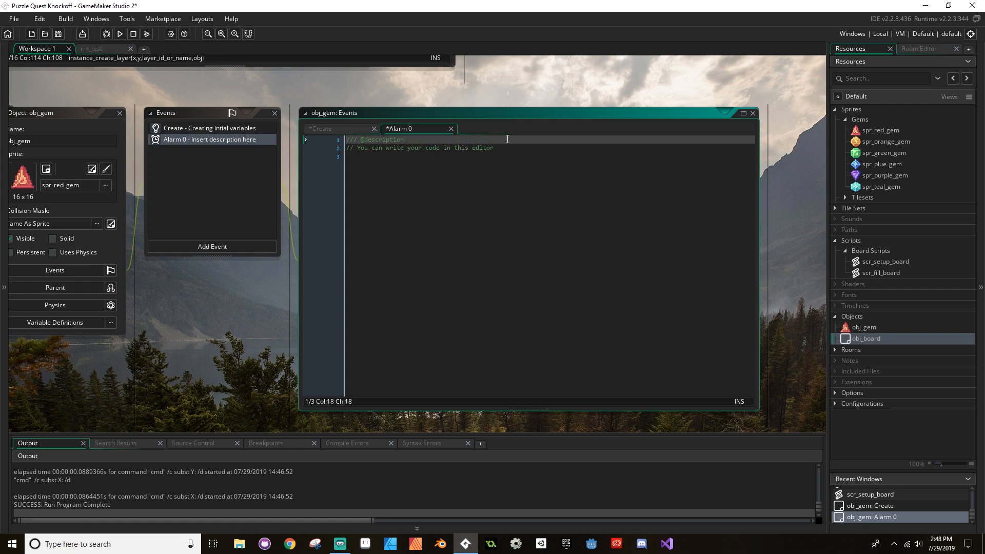
{"action": "type", "text": "Reset Sine"}
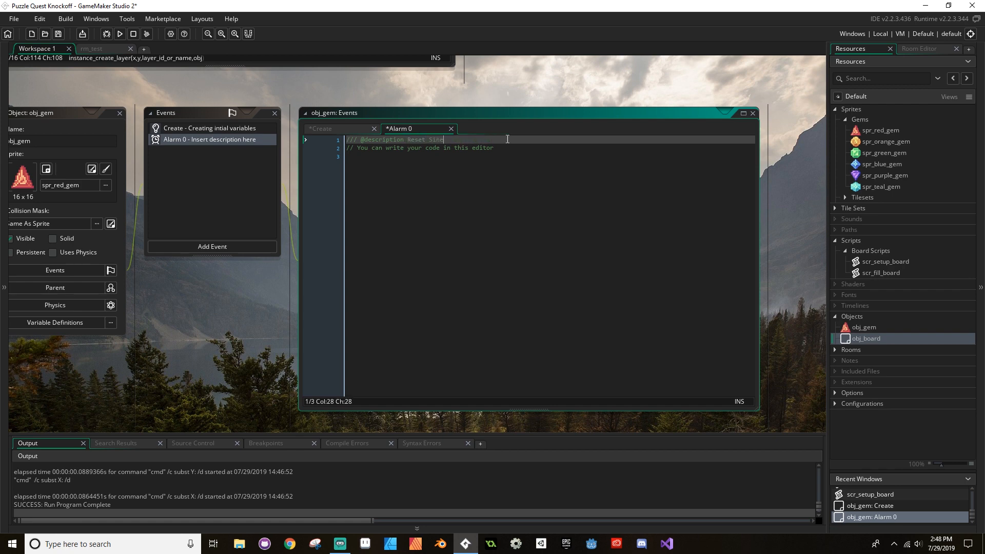
{"action": "type", "text": "hine Ani"}
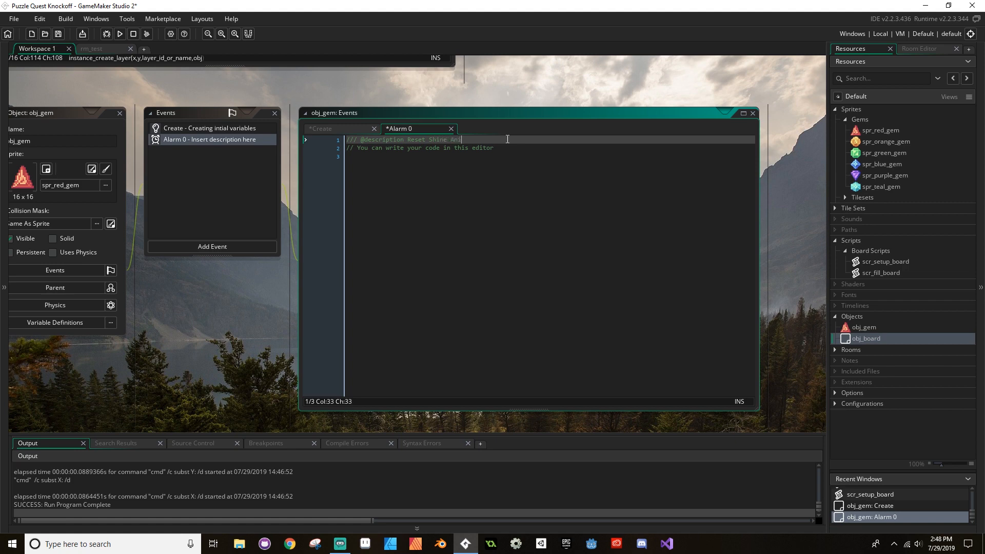
{"action": "type", "text": "mation"}
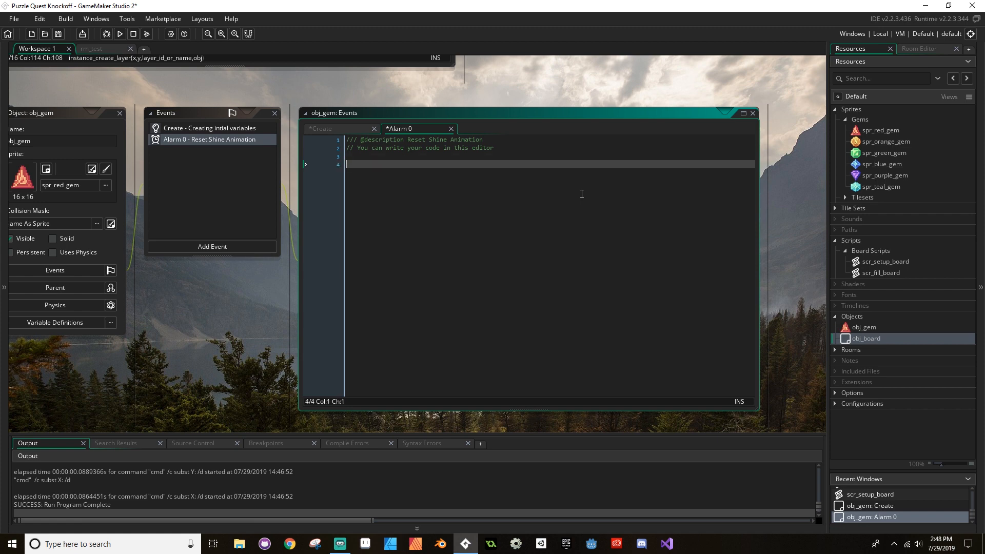
- Write image_speed = 1 as the Alarm 0 event code
{"action": "type", "text": "im"}
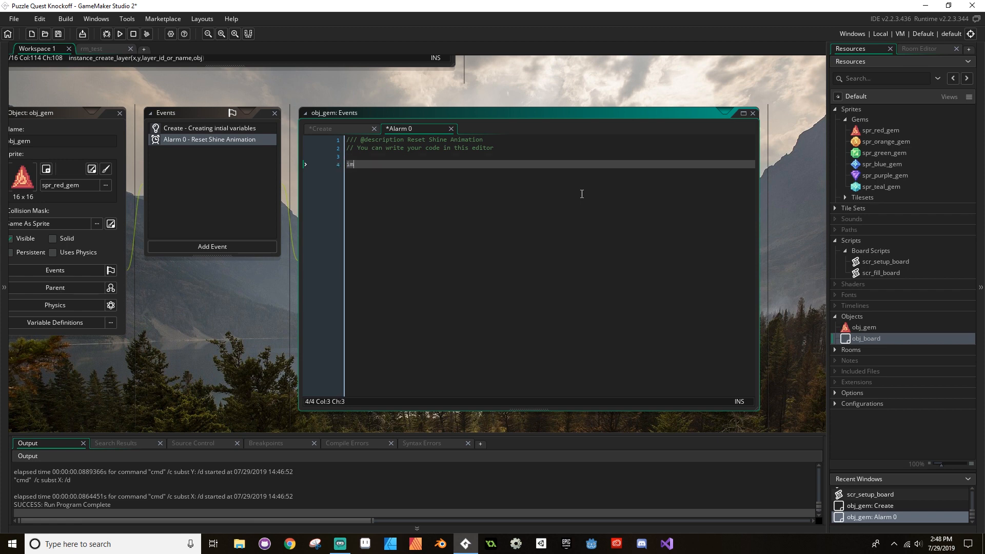
{"action": "type", "text": "age_speed = 0"}
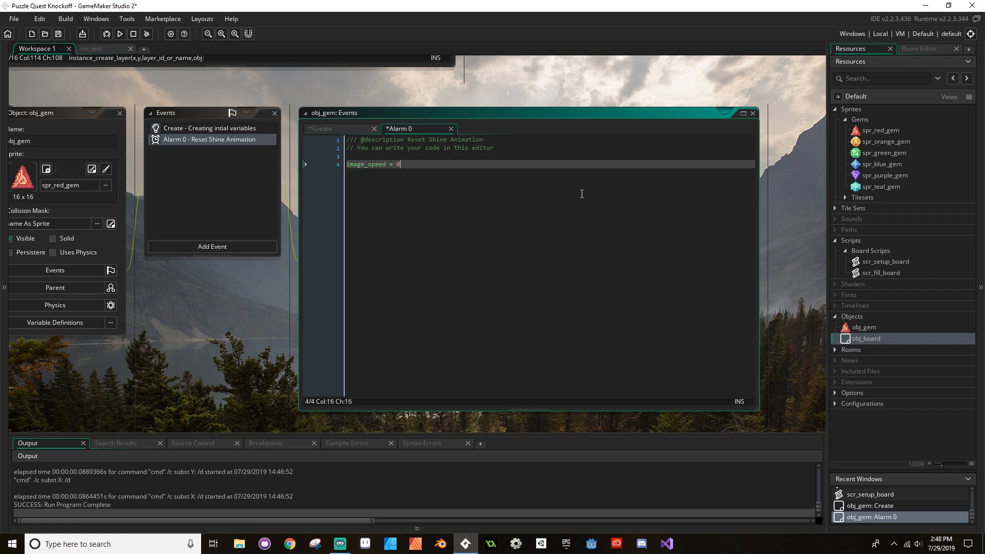
{"action": "type", "text": "1"}
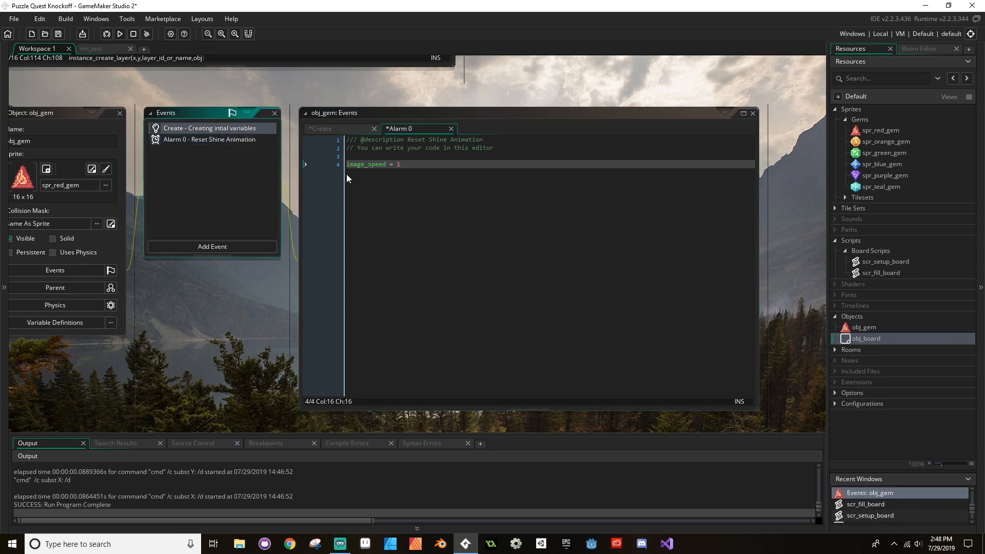
- Add alarm[0] = image_delay to the Create event and save the project
{"action": "left_click", "coordinate": [339, 128]}
{"action": "type", "text": "alar"}
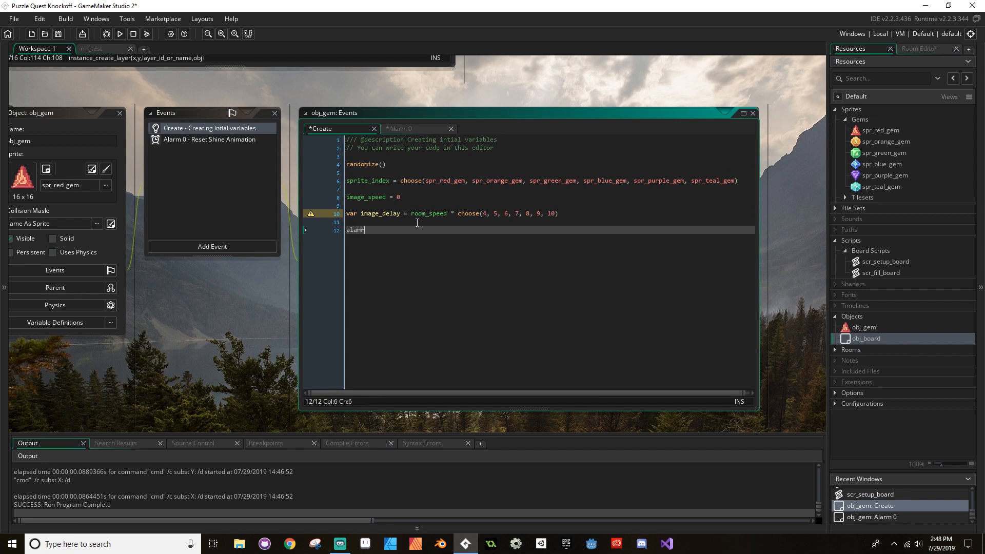
{"action": "type", "text": "m[0] = image"}
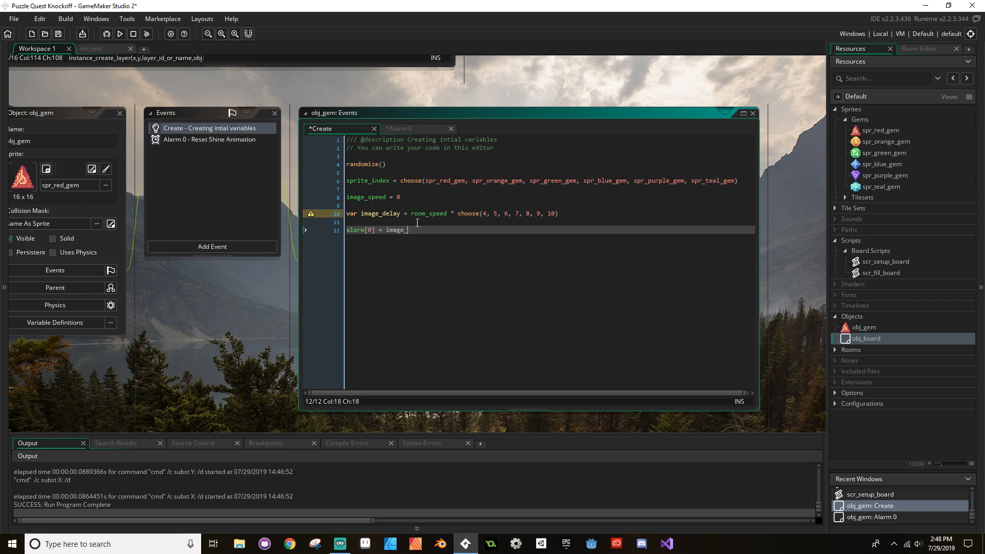
{"action": "type", "text": "_delay"}
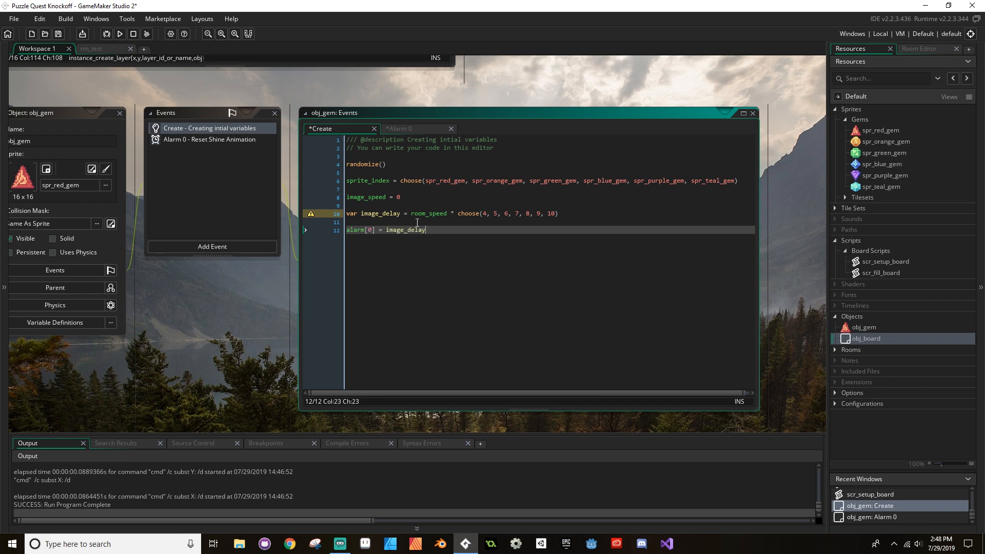
{"action": "key", "text": "ctrl+s"}
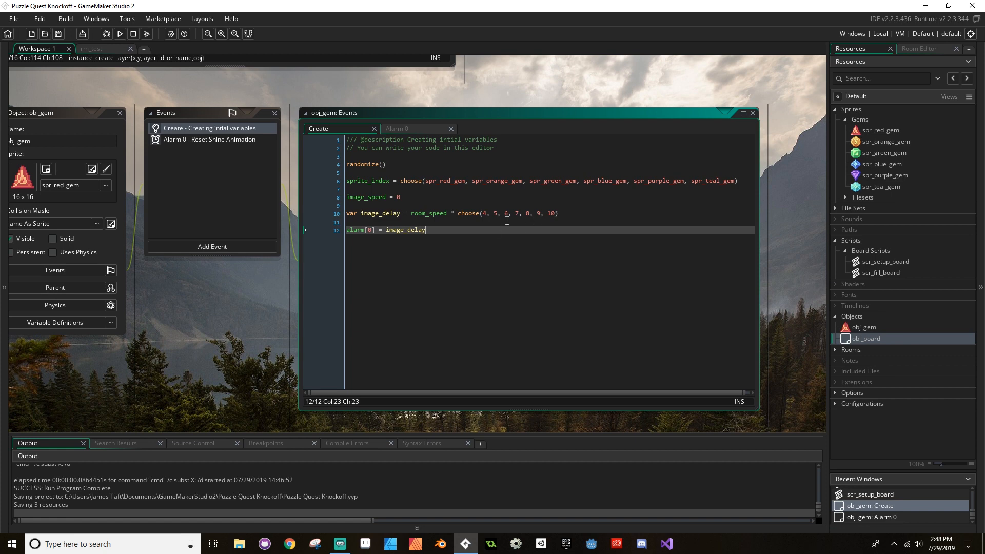
{"action": "mouse_move", "coordinate": [471, 203]}
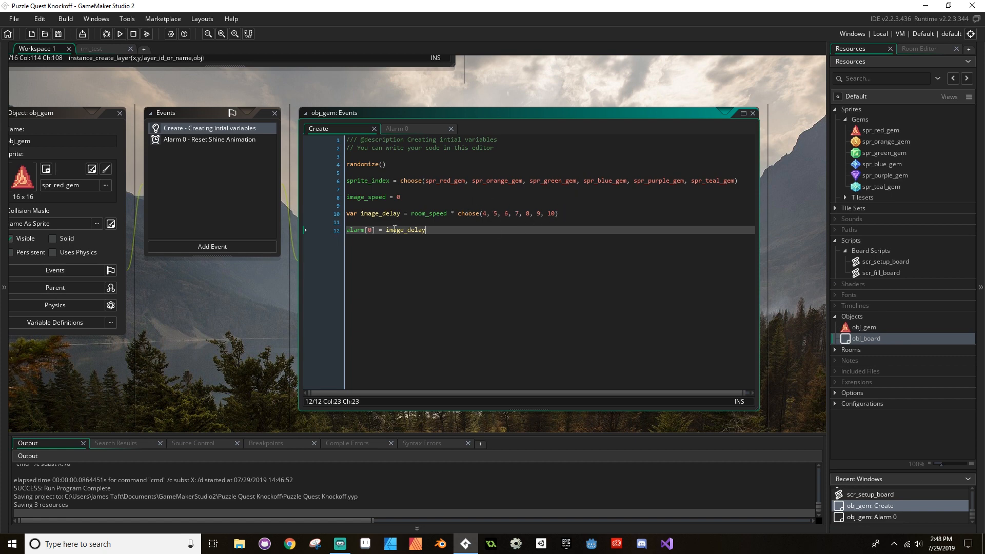
{"action": "mouse_move", "coordinate": [120, 33]}
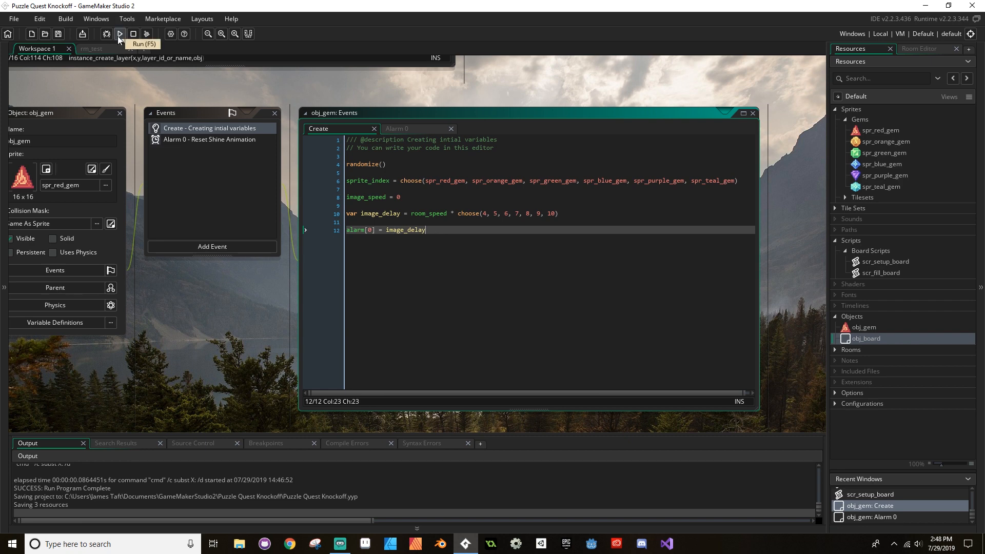
{"action": "left_click", "coordinate": [120, 34]}
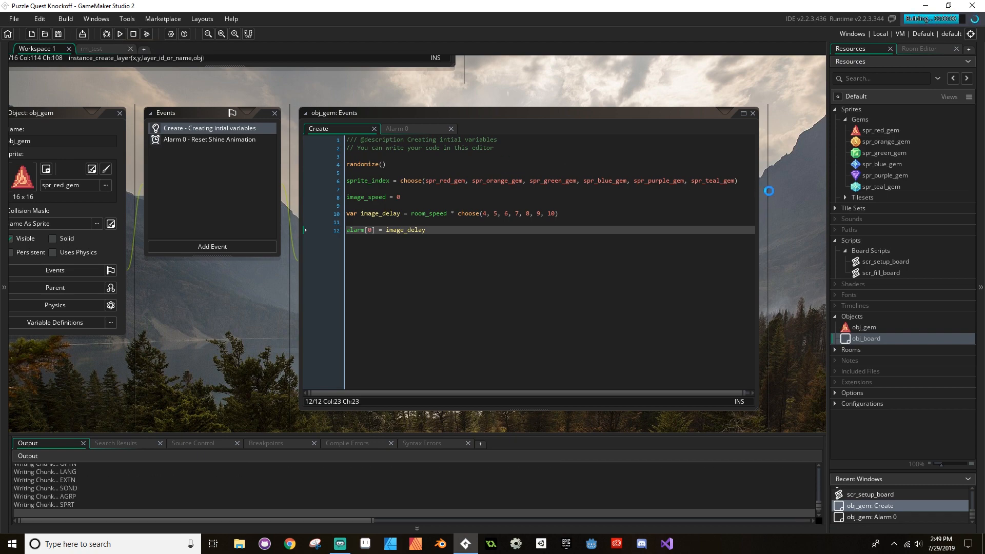
{"action": "left_click", "coordinate": [120, 34]}
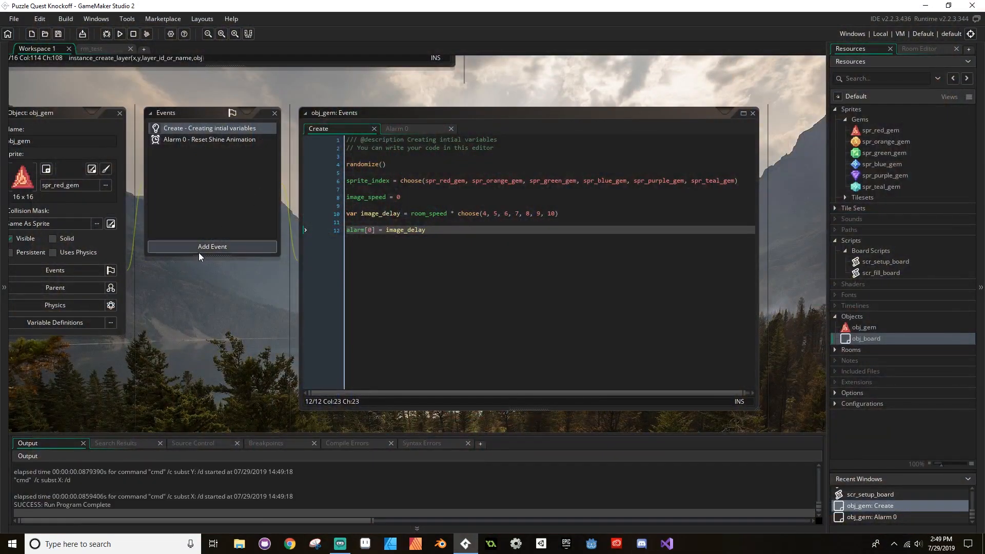
- Choose Add Event > Other > Animation End for obj_gem
{"action": "left_click", "coordinate": [213, 246]}
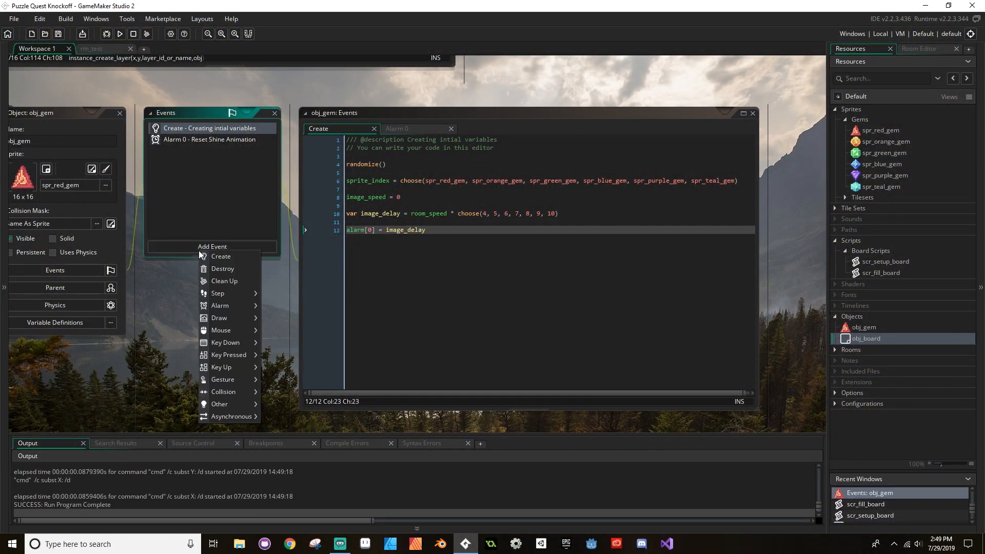
{"action": "mouse_move", "coordinate": [219, 403]}
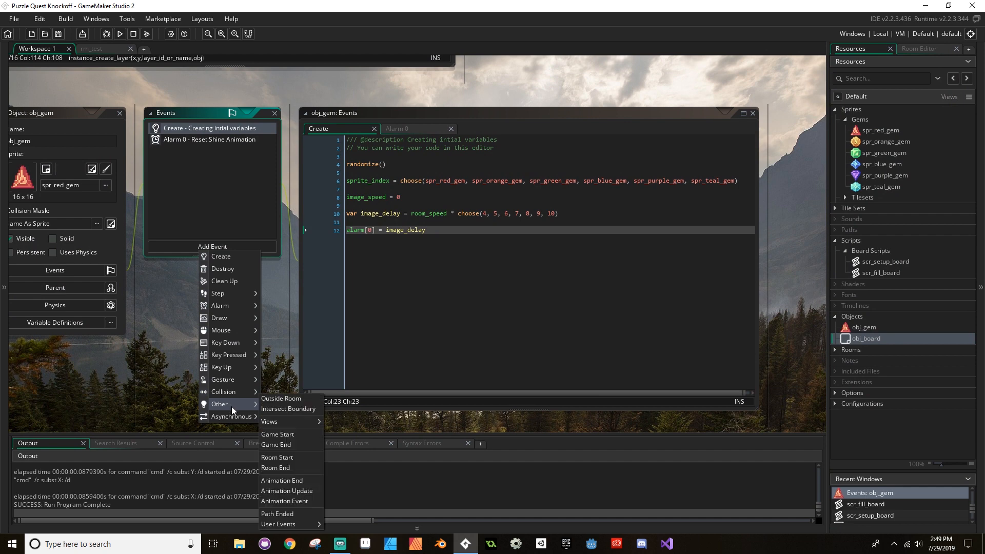
{"action": "mouse_move", "coordinate": [289, 481]}
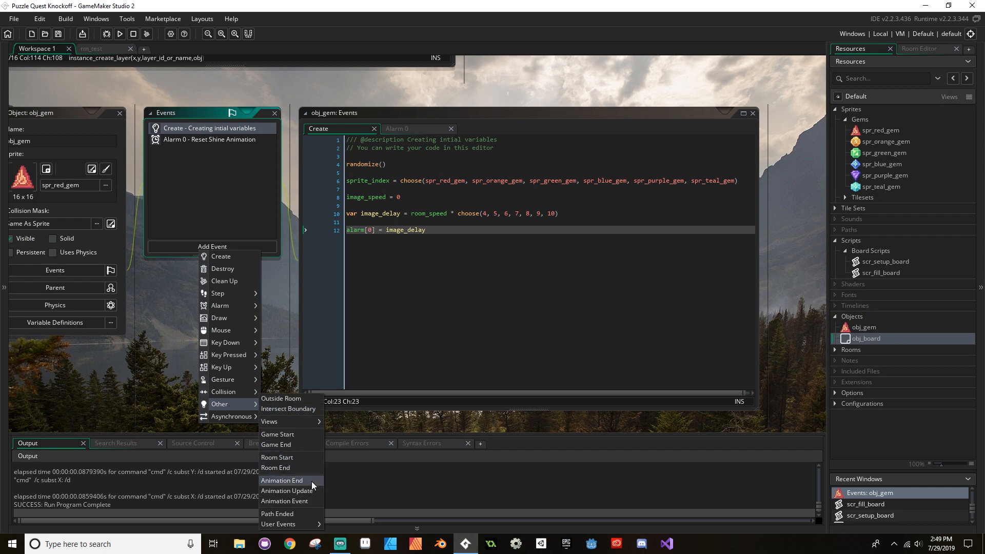
{"action": "mouse_move", "coordinate": [315, 485]}
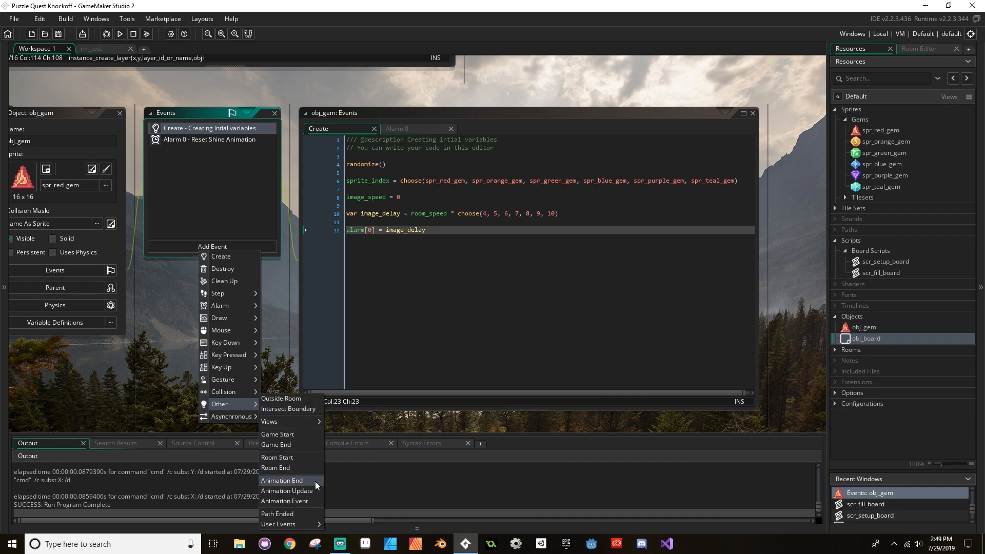
{"action": "left_click", "coordinate": [282, 480]}
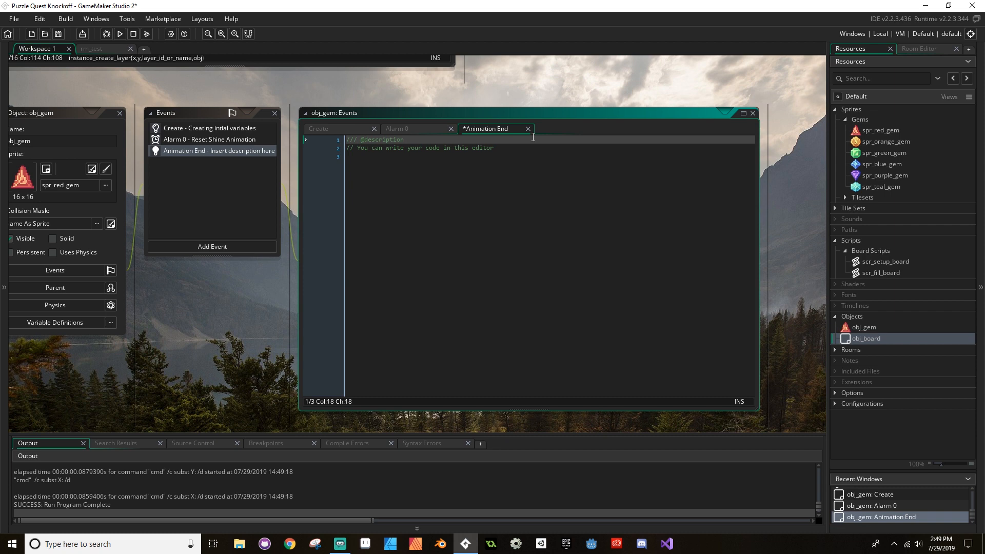
- Describe the event as 'Shine Animation' and stop the shine with image_speed = 0
{"action": "type", "text": "Shine Animation End"}
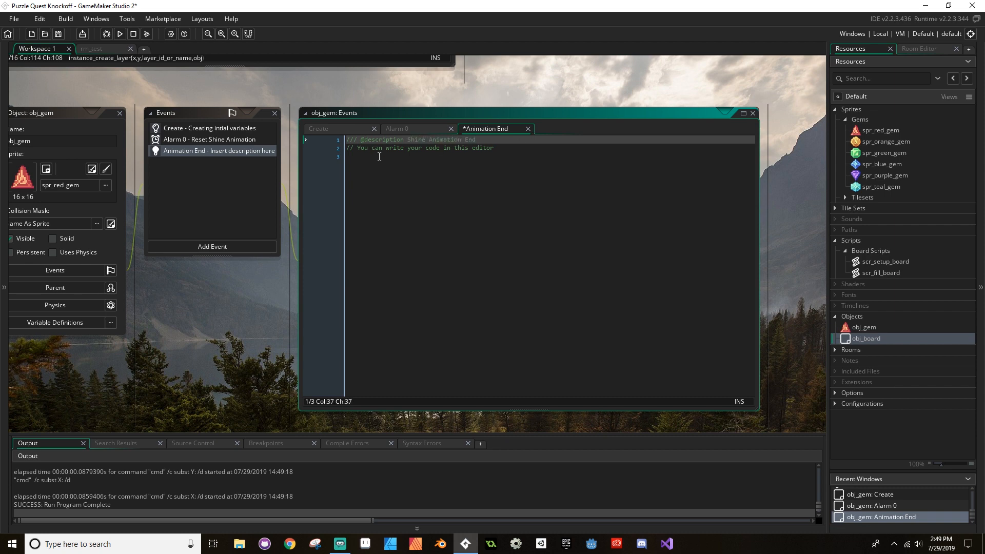
{"action": "type", "text": "imag"}
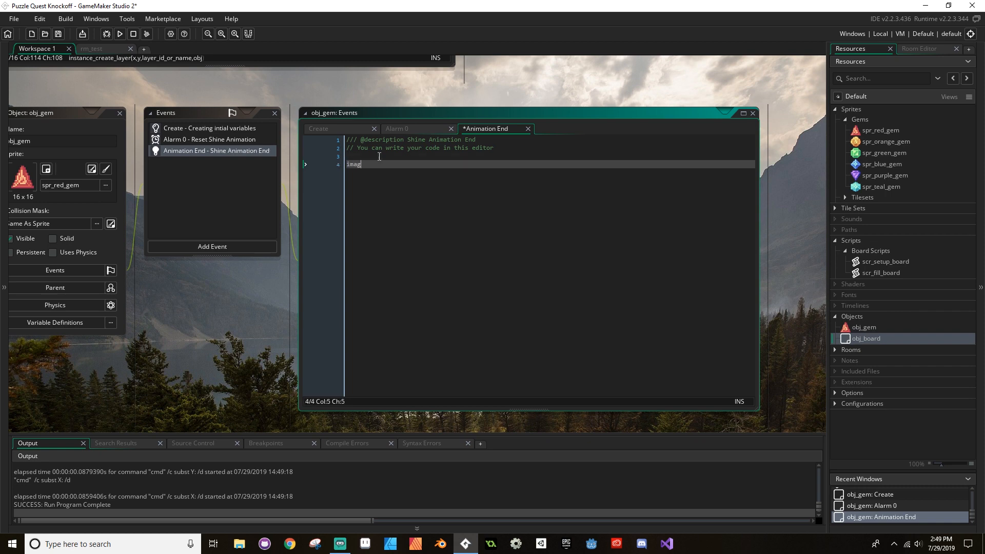
{"action": "type", "text": "e_speed = 0"}
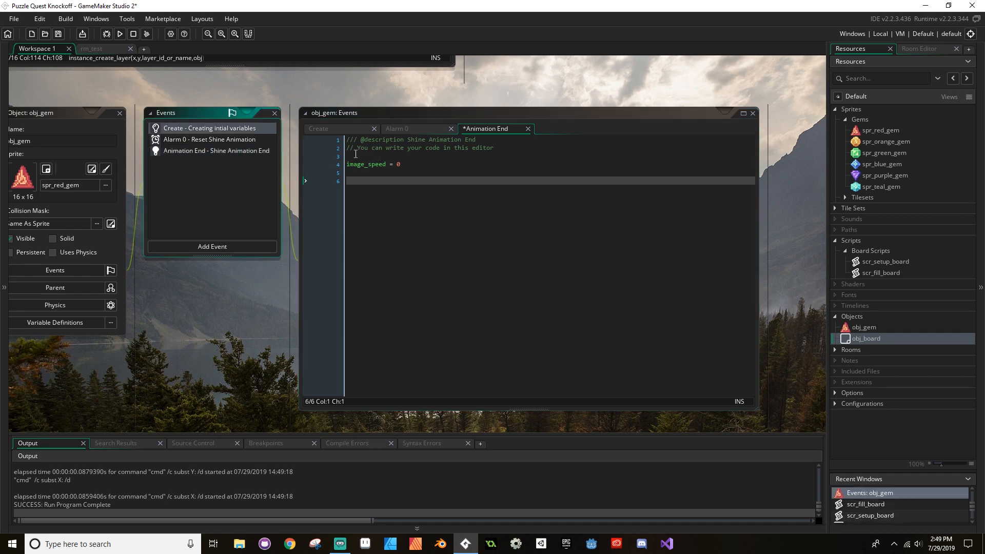
- Set image_delay = room_speed * choose(4–10), reset alarm[0] to image_delay, and run the game
{"action": "left_click", "coordinate": [327, 129]}
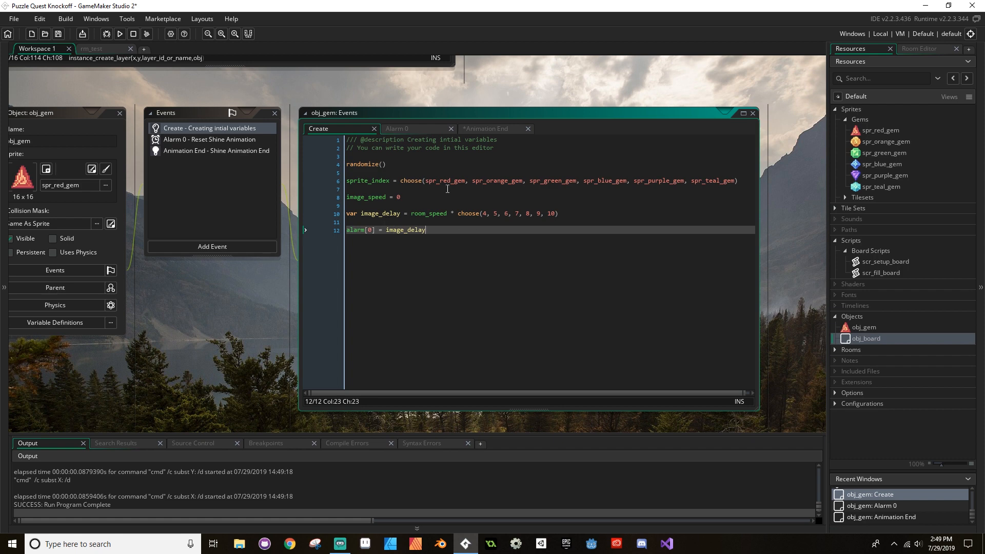
{"action": "mouse_move", "coordinate": [361, 213]}
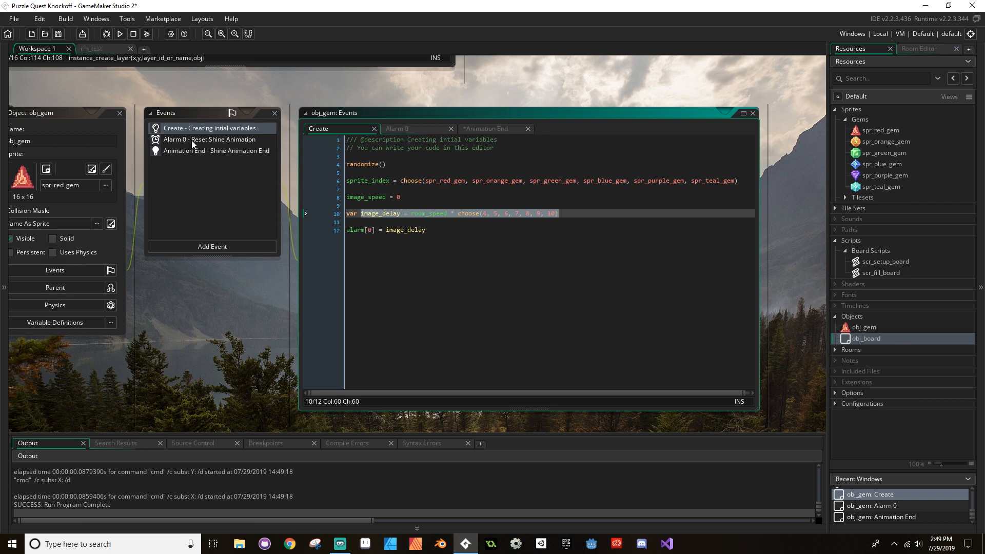
{"action": "left_click", "coordinate": [217, 150]}
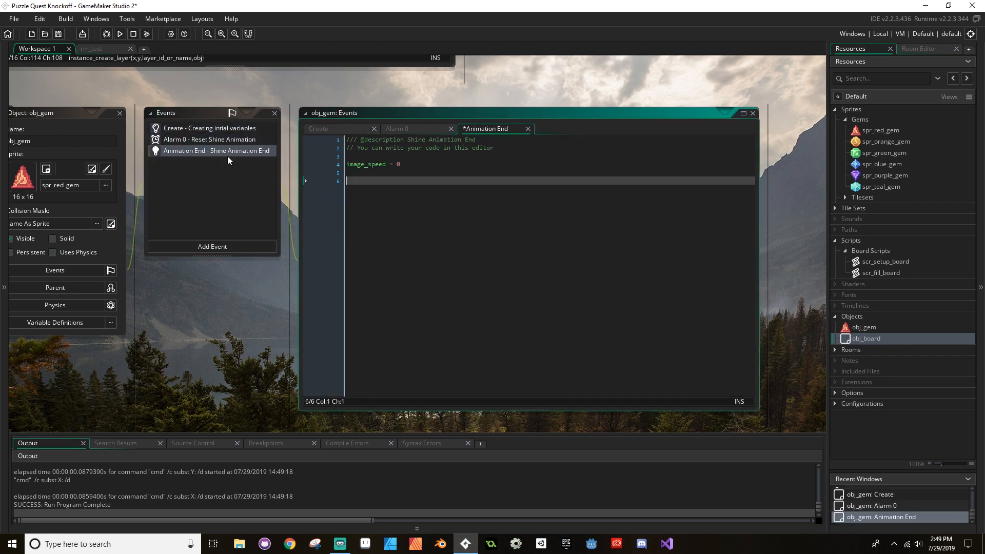
{"action": "type", "text": "image_delay = room_speed * choose(4, 5, 6, 7, 8, 9, 10)"}
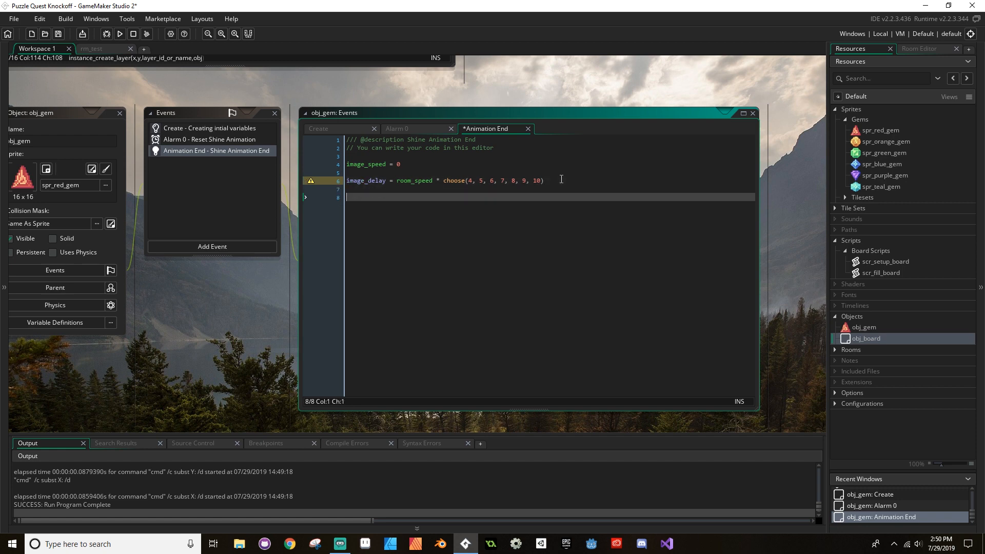
{"action": "type", "text": "alarm["}
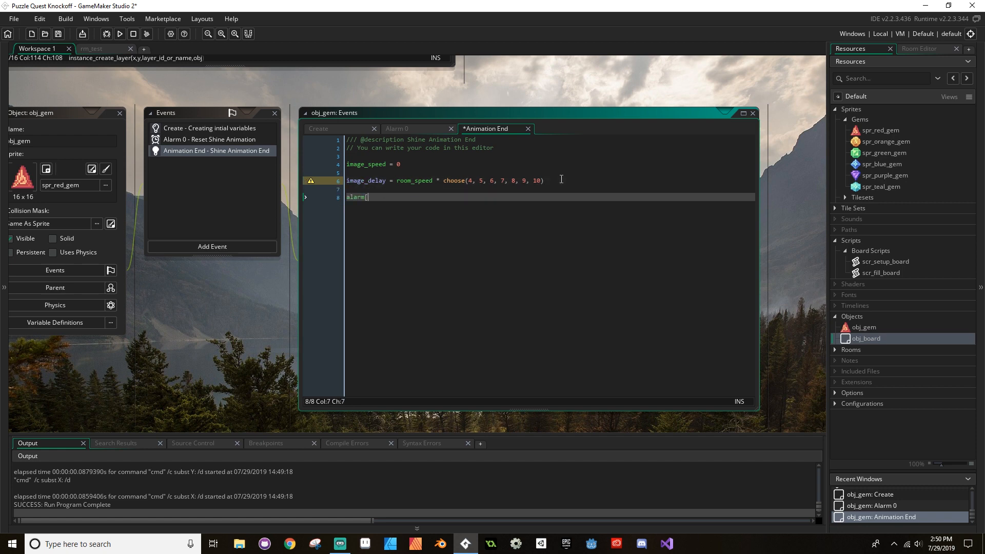
{"action": "type", "text": "0] = image_"}
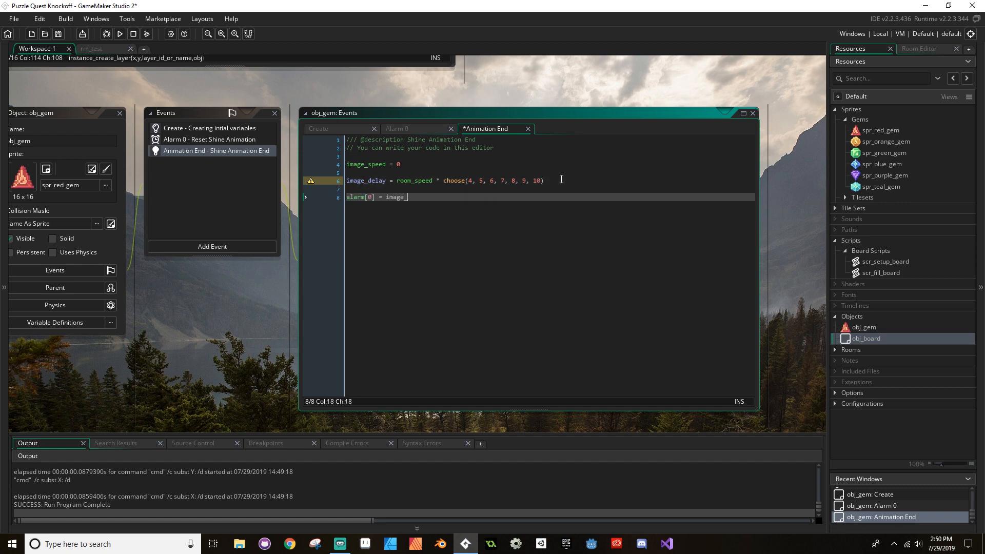
{"action": "type", "text": "delay"}
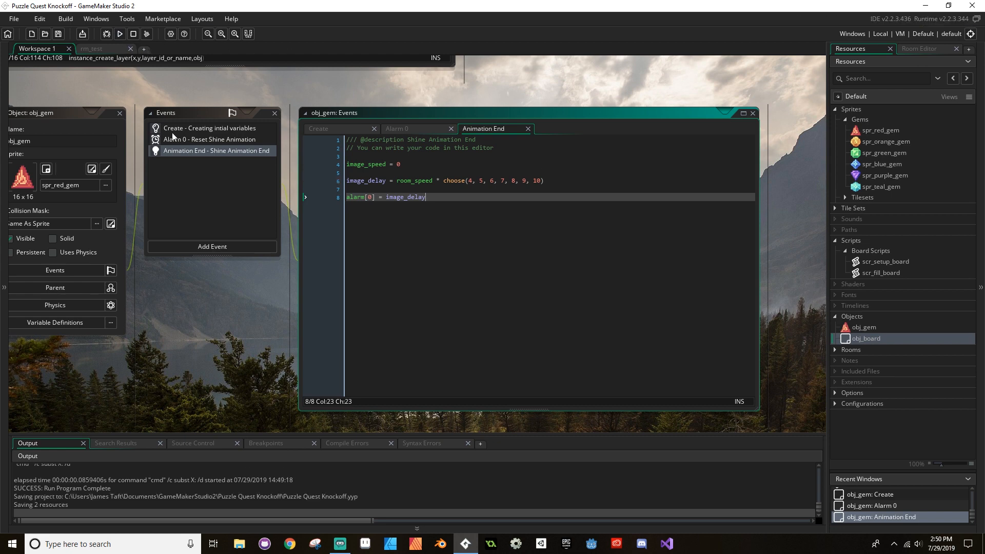
{"action": "left_click", "coordinate": [119, 33]}
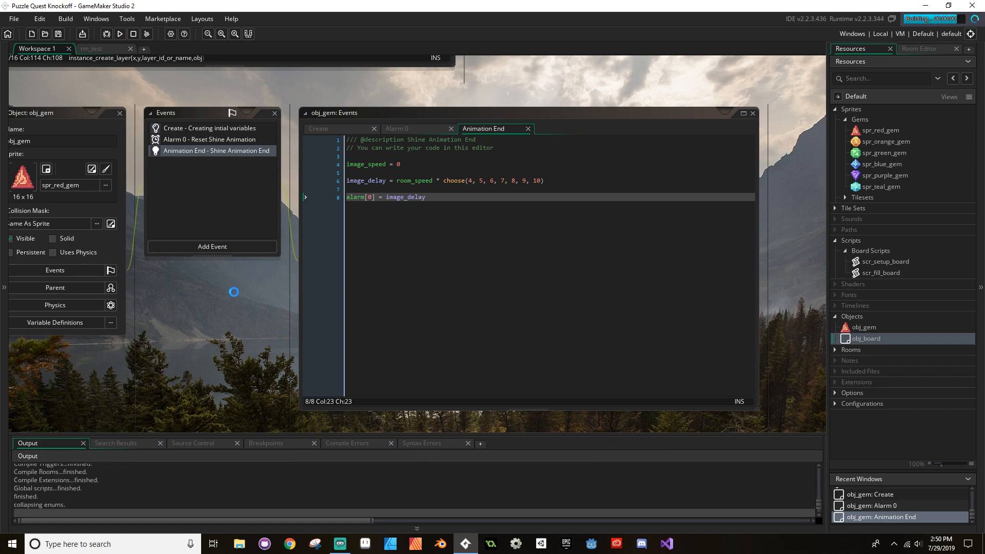
{"action": "left_click", "coordinate": [118, 33]}
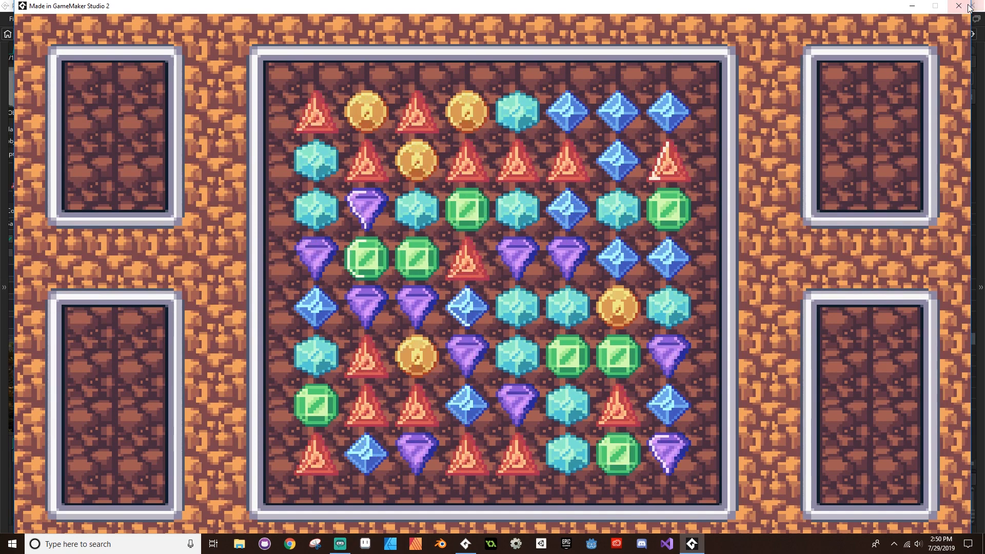
{"action": "mouse_move", "coordinate": [965, 7]}
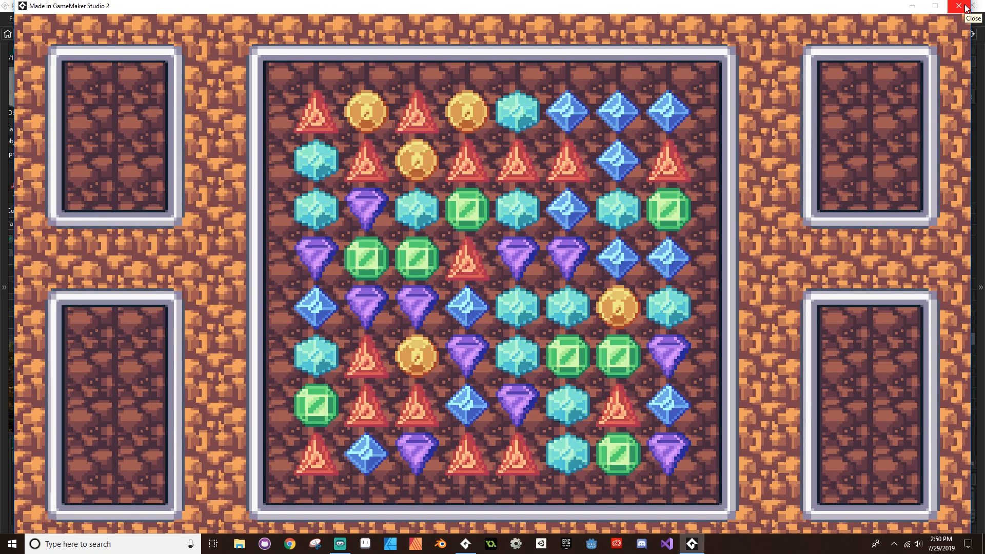
{"action": "left_click", "coordinate": [976, 7]}
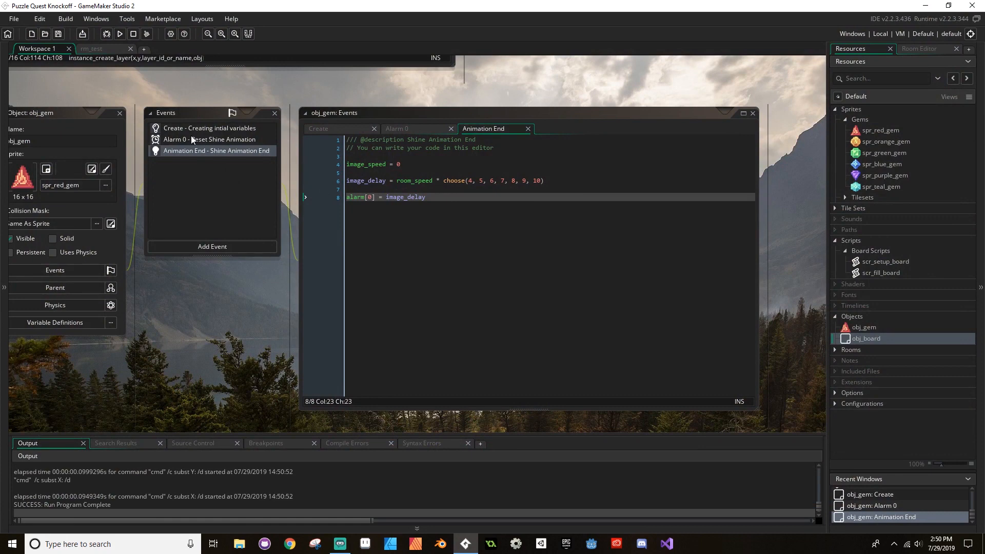
- In the Create event, comment out the choose line and add var image_delay = random_range(4, 10)
{"action": "left_click", "coordinate": [209, 128]}
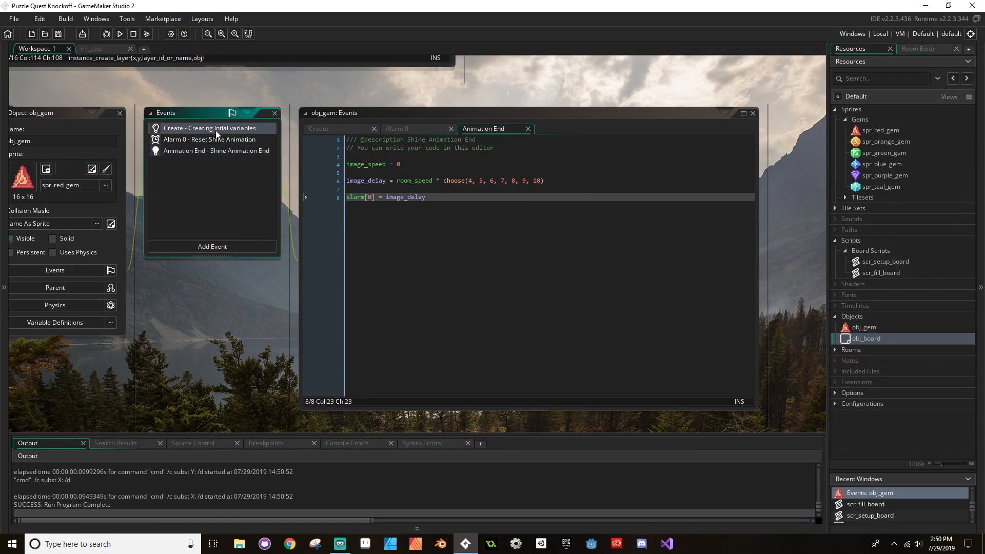
{"action": "left_click", "coordinate": [318, 129]}
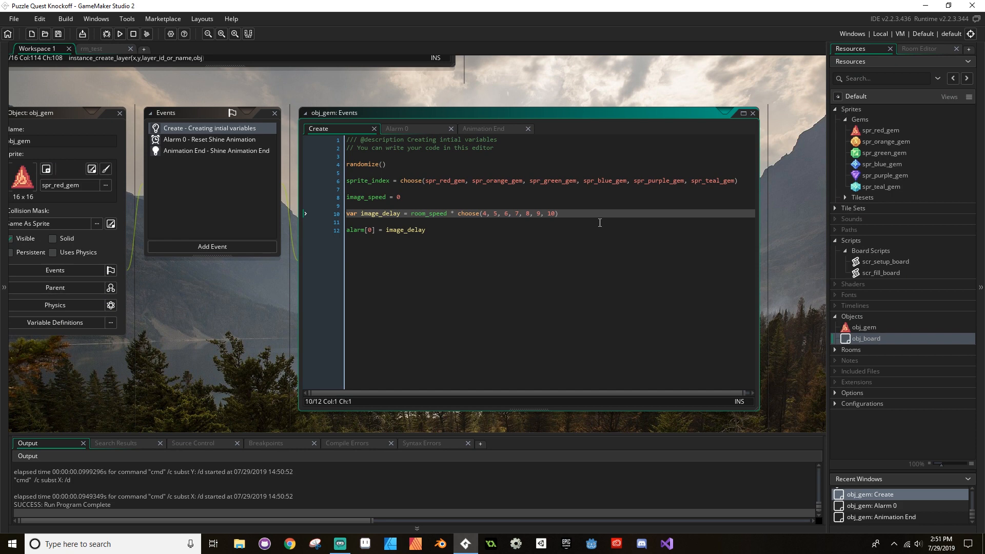
{"action": "type", "text": "//"}
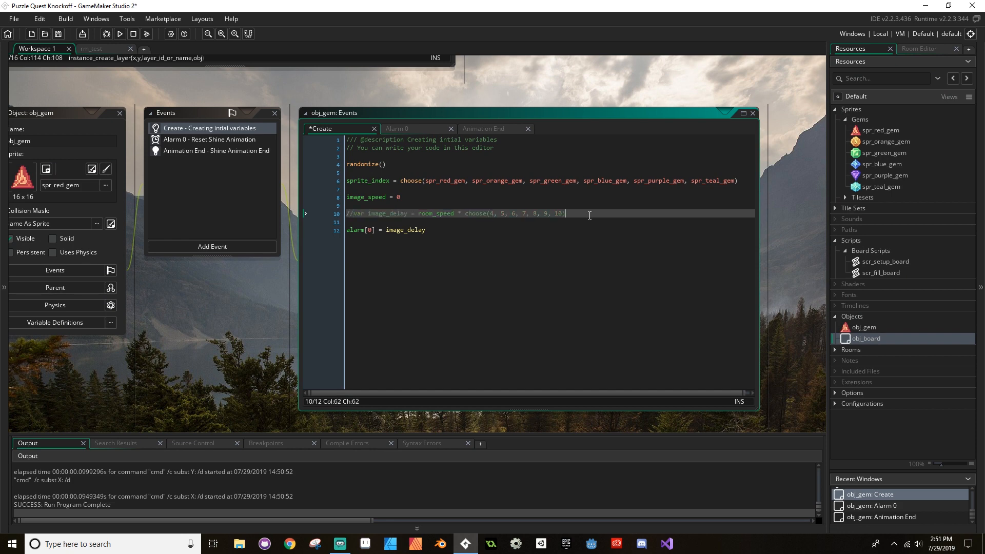
{"action": "type", "text": "var unage"}
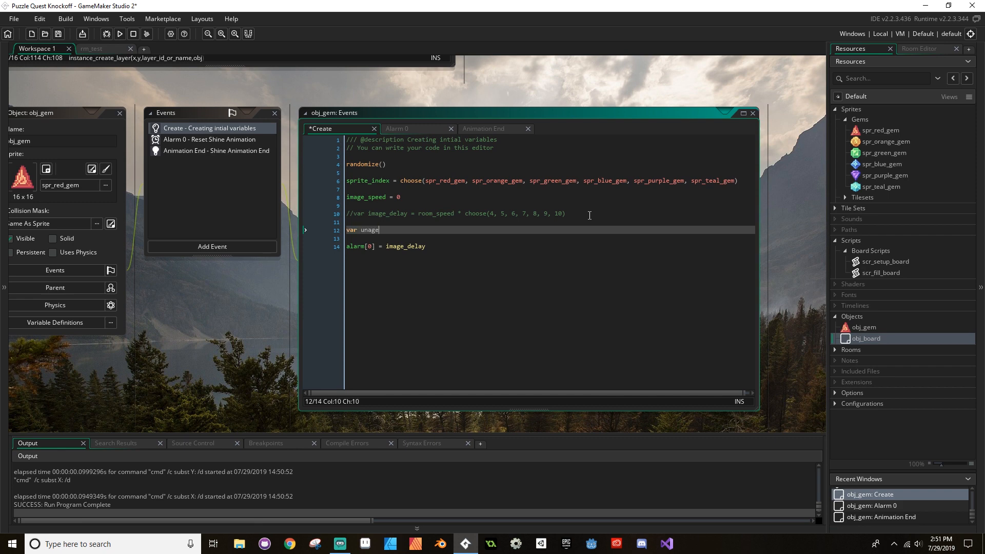
{"action": "key", "text": "BackSpace"}
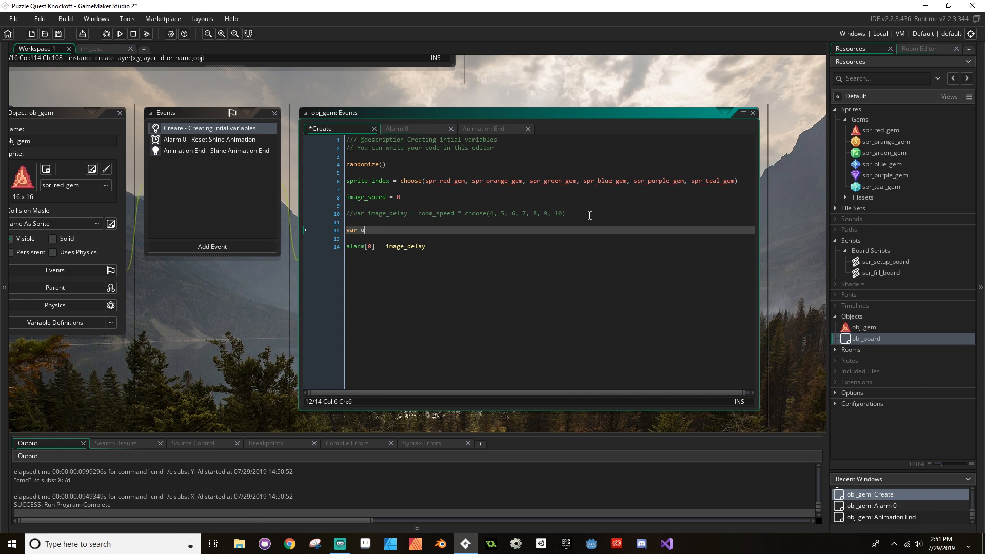
{"action": "type", "text": "image_delay = random"}
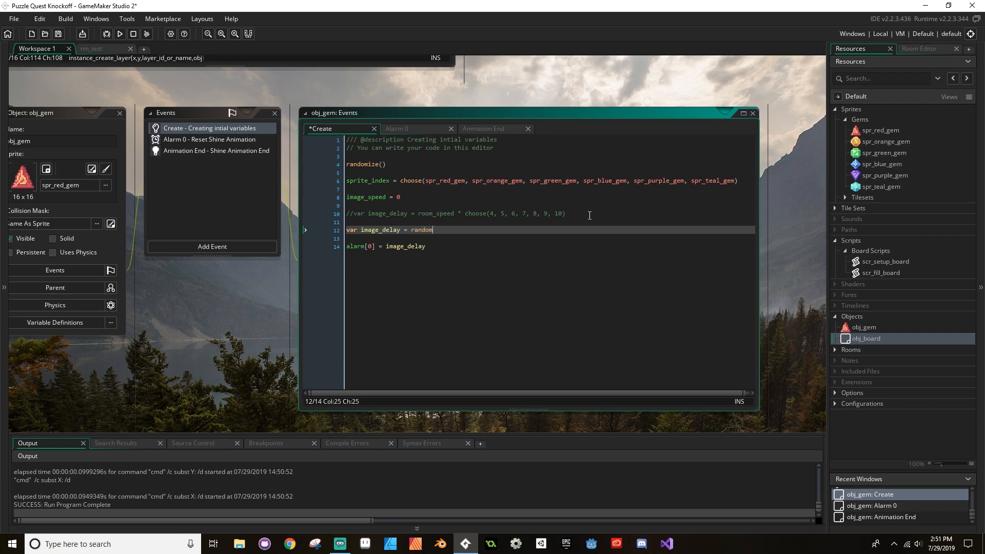
{"action": "type", "text": "_range("}
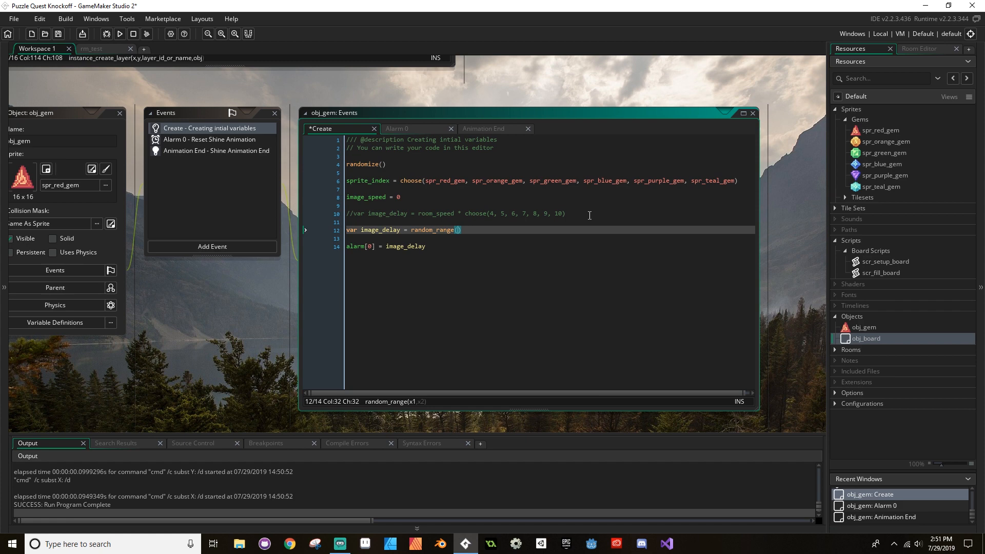
{"action": "type", "text": "4"}
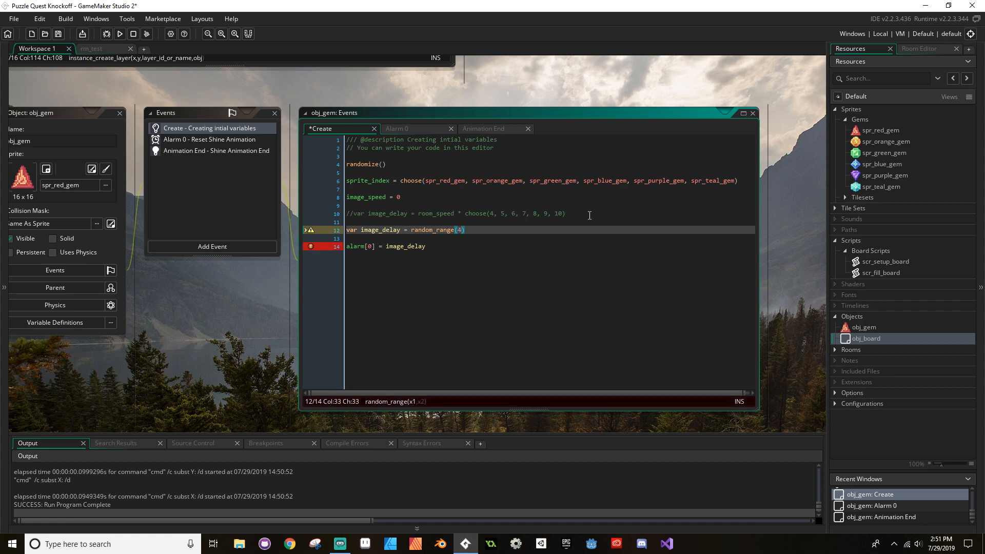
{"action": "type", "text": ", 10"}
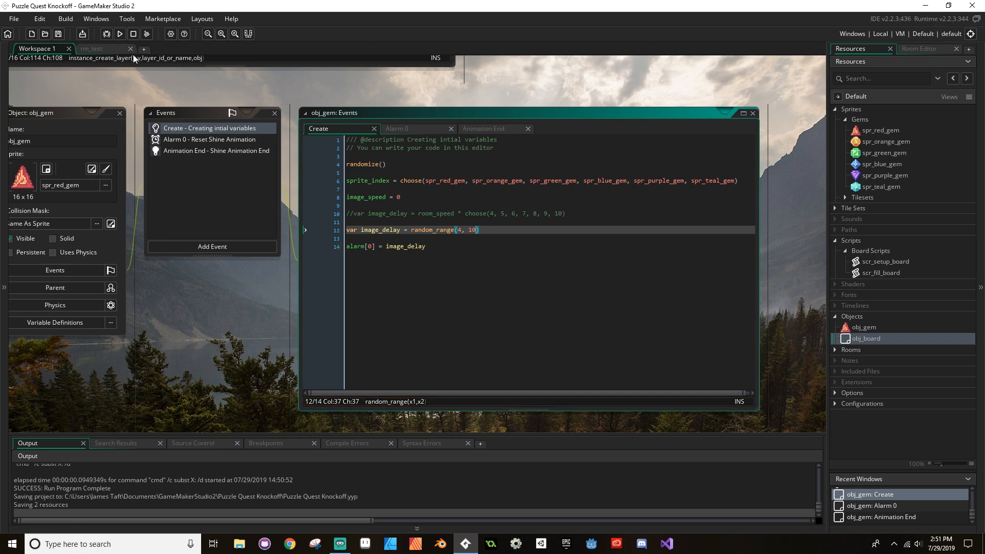
{"action": "left_click", "coordinate": [120, 33]}
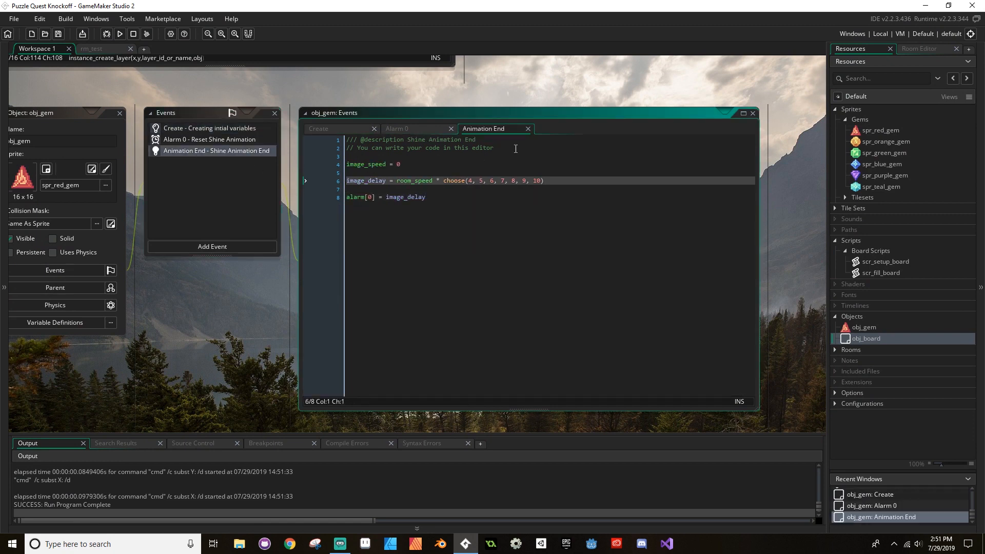
- Comment out Animation End's choose line, use room_speed * random_range(4, 10), and save both events
{"action": "type", "text": "//"}
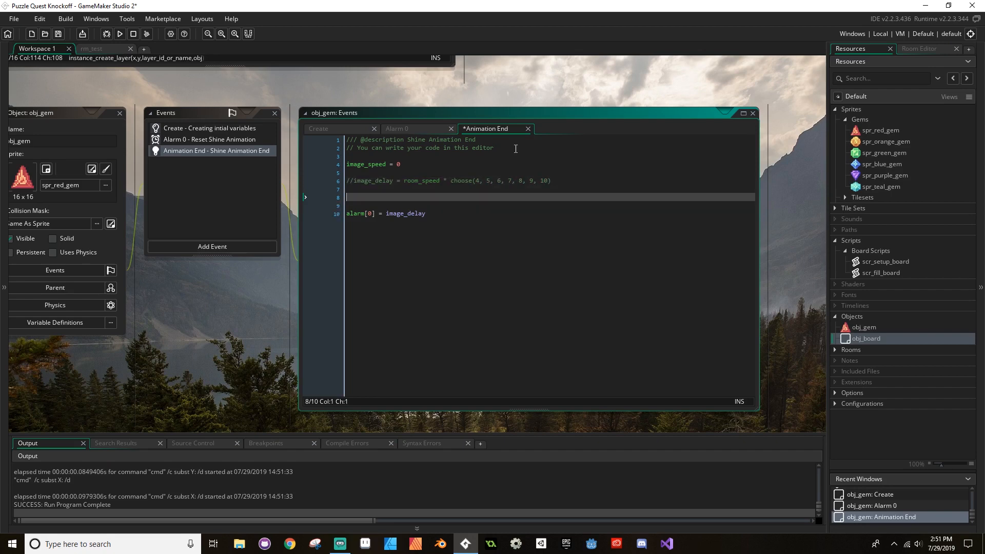
{"action": "type", "text": "image_delay ="}
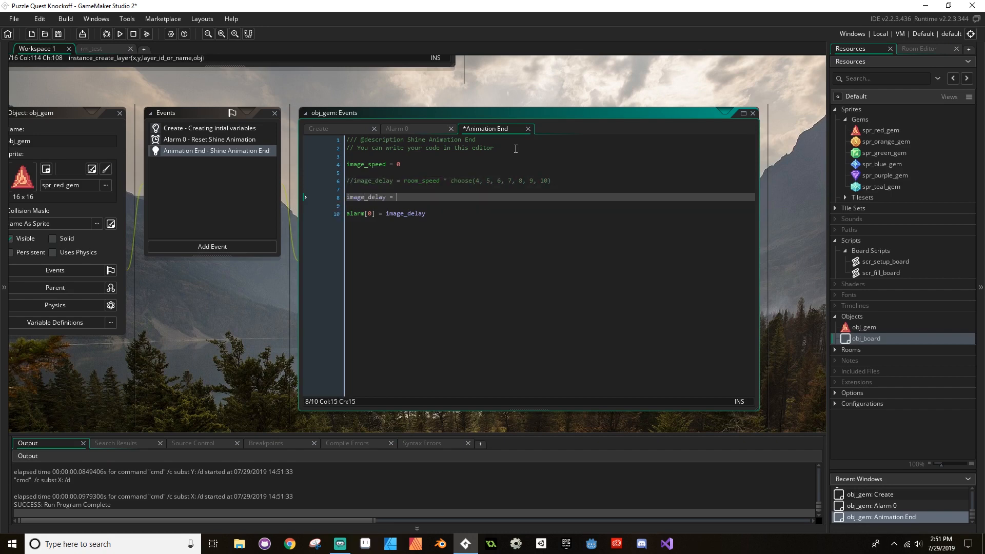
{"action": "type", "text": "room_speed *"}
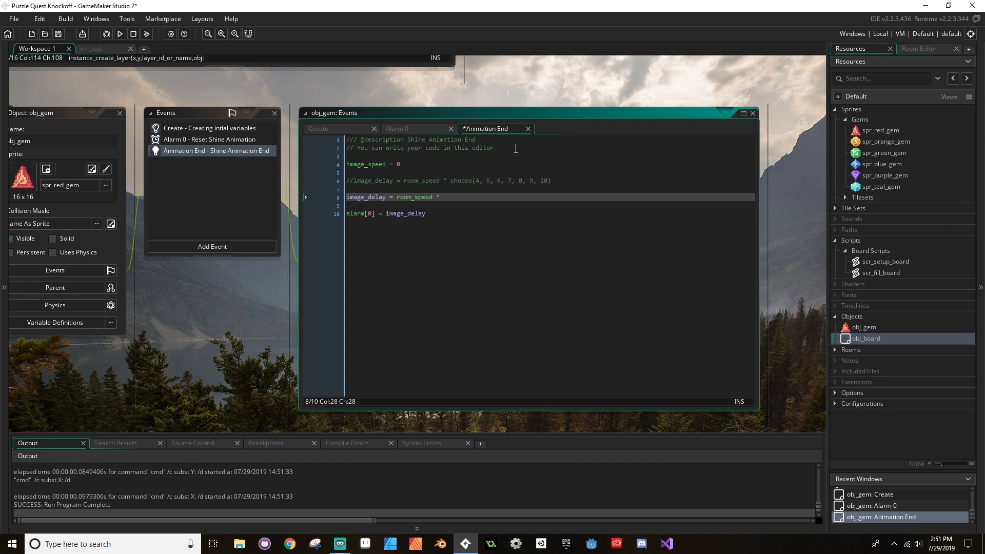
{"action": "type", "text": "random"}
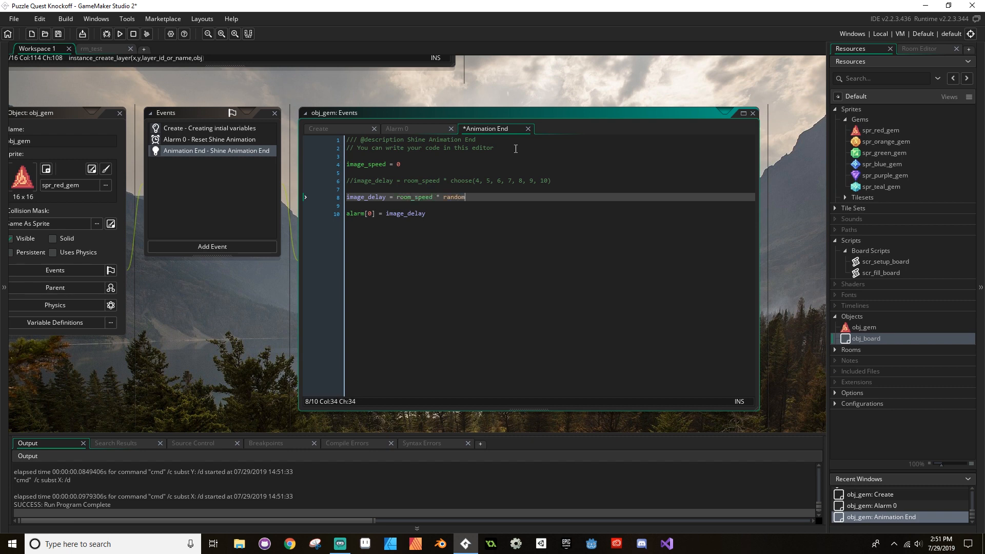
{"action": "type", "text": "_rang"}
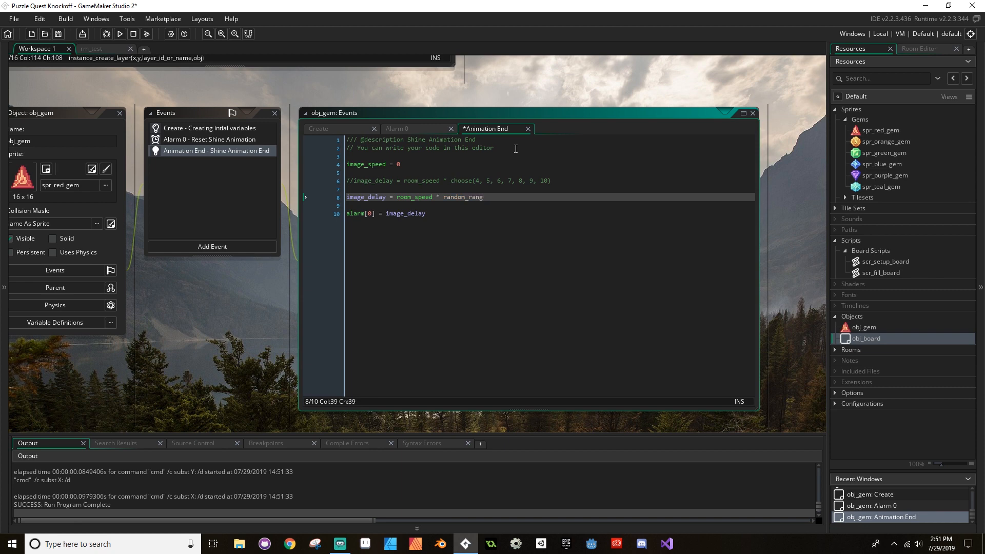
{"action": "type", "text": "e(4, 10"}
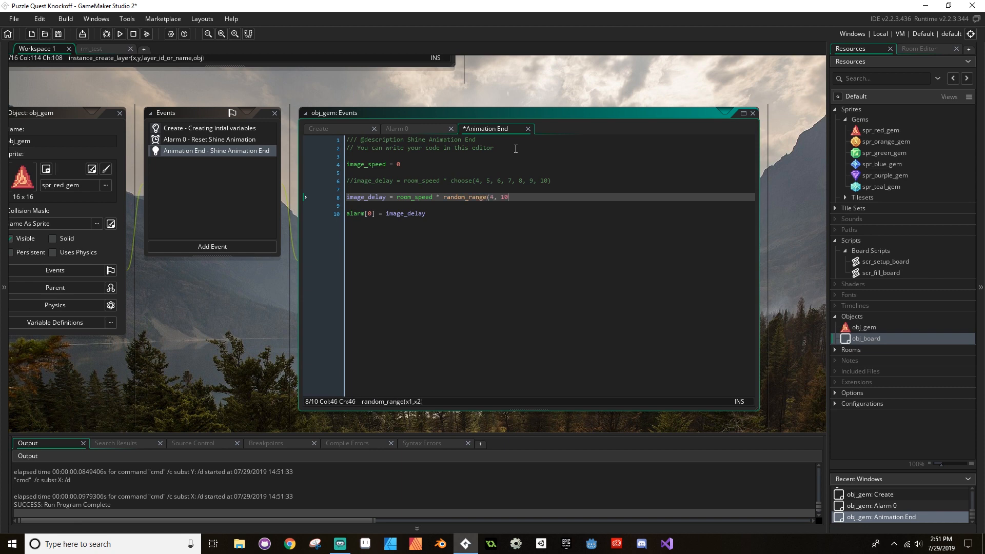
{"action": "type", "text": ")"}
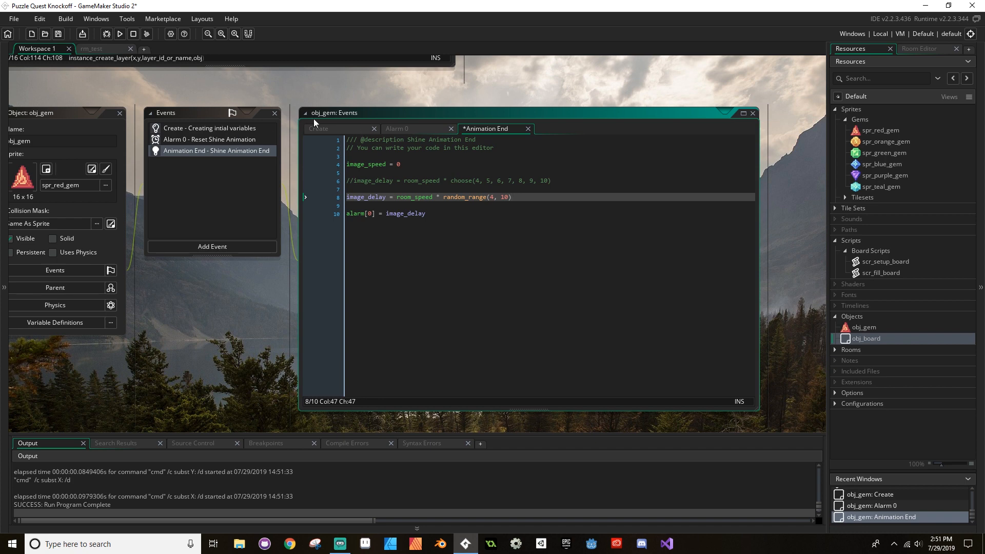
{"action": "left_click", "coordinate": [319, 128]}
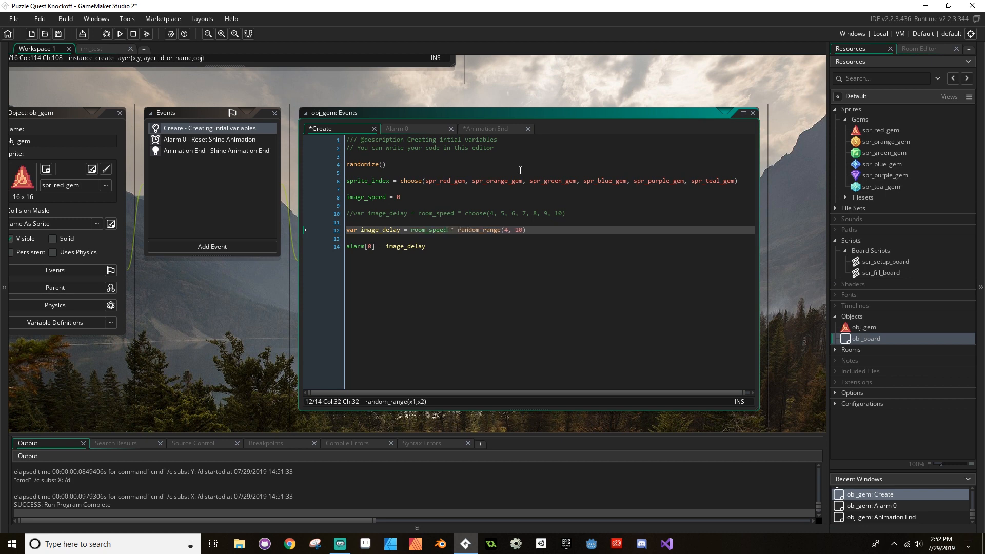
{"action": "key", "text": "ctrl+s"}
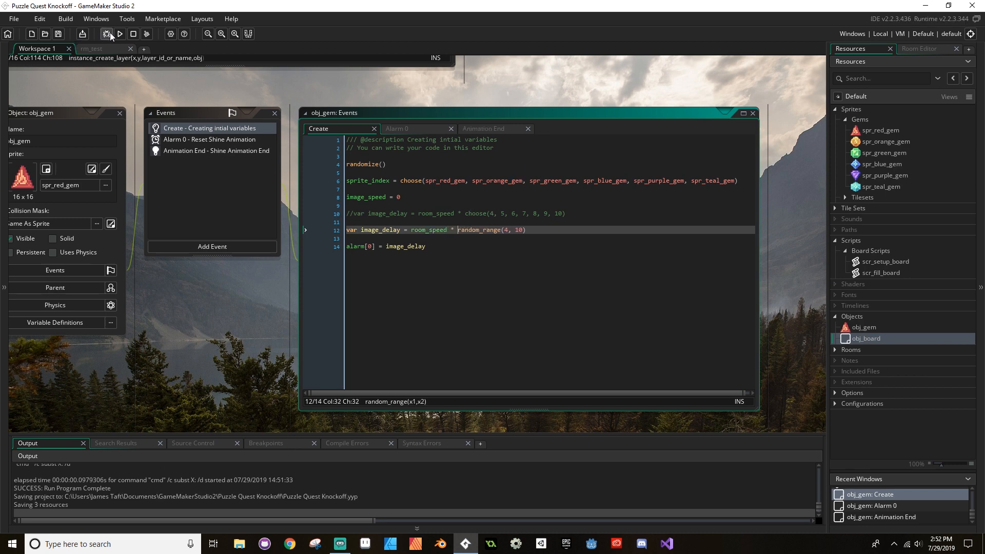
{"action": "left_click", "coordinate": [120, 33]}
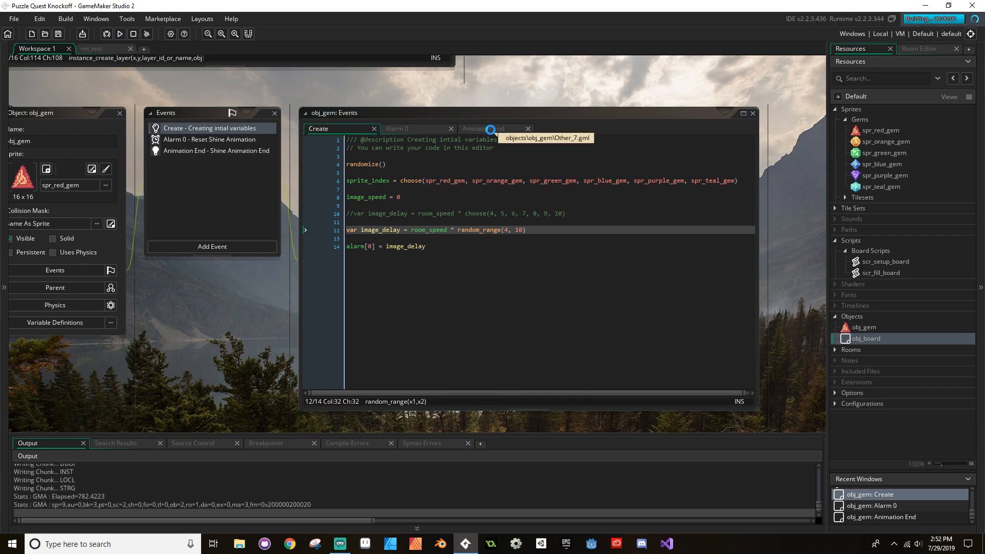
{"action": "left_click", "coordinate": [120, 34]}
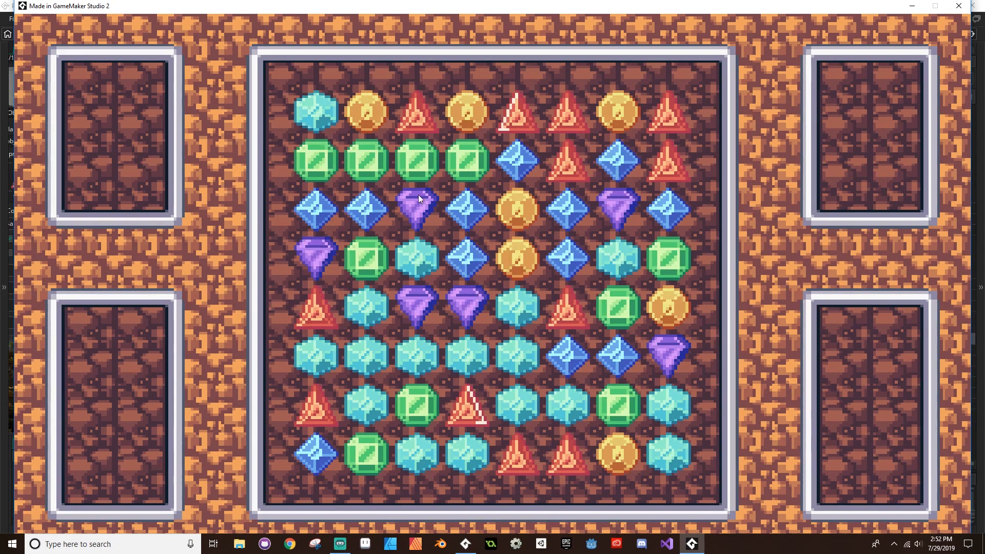
{"action": "mouse_move", "coordinate": [601, 265]}
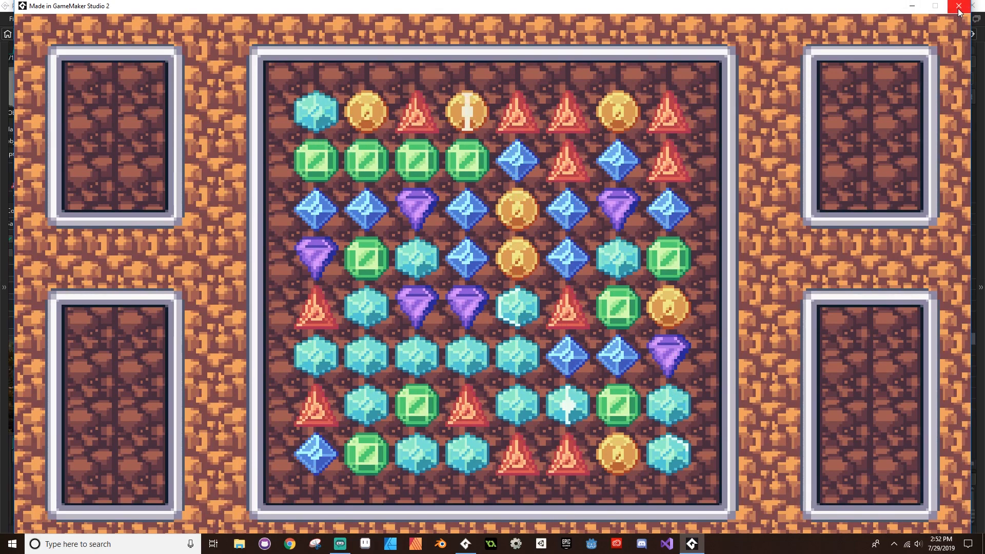
{"action": "left_click", "coordinate": [957, 6]}
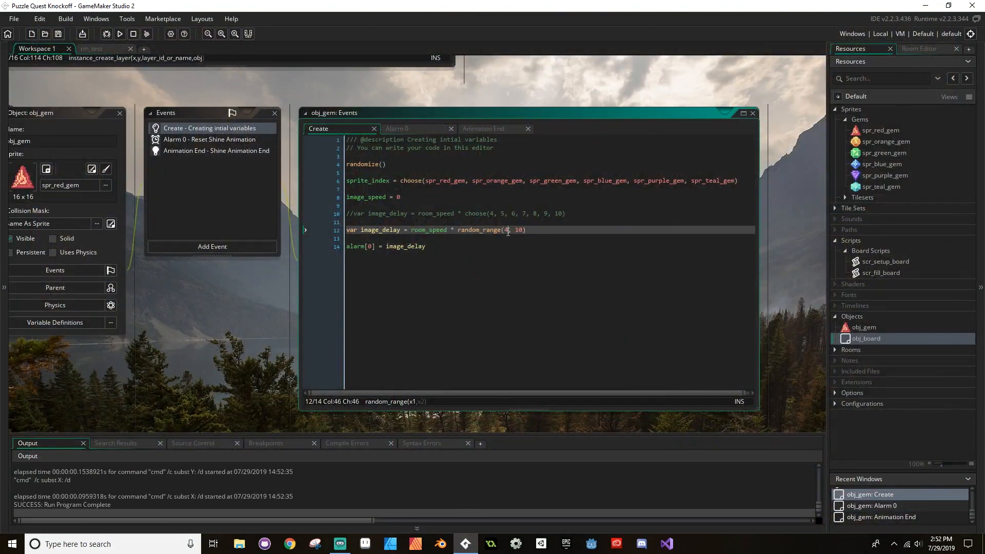
- Change the Create event's range to random_range(0, 10), save, and run the game
{"action": "key", "text": "Backspace"}
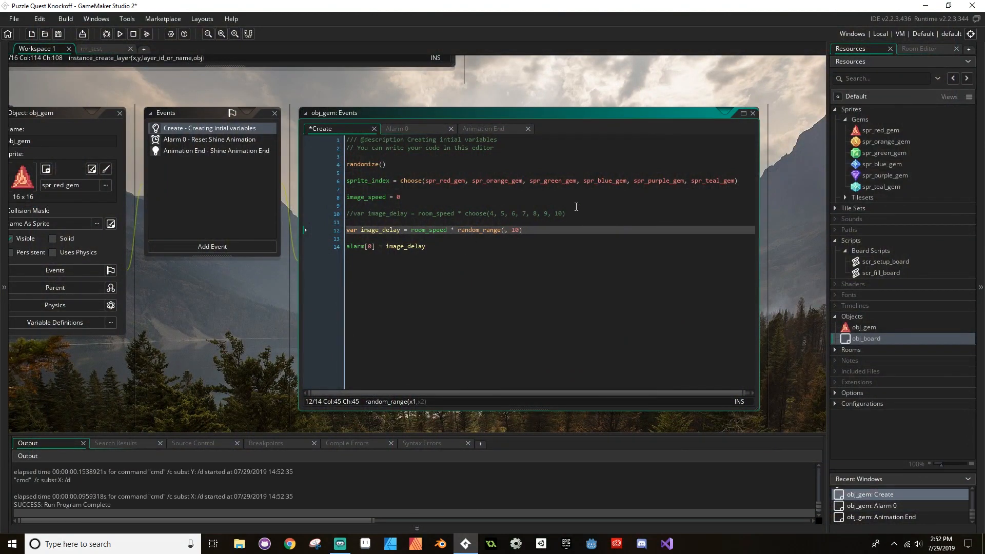
{"action": "type", "text": "0"}
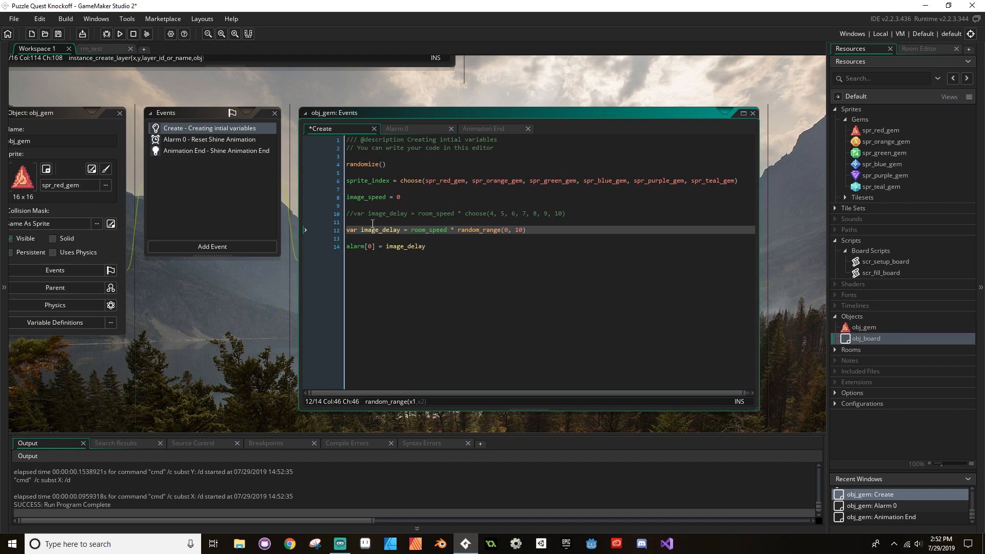
{"action": "left_click", "coordinate": [487, 128]}
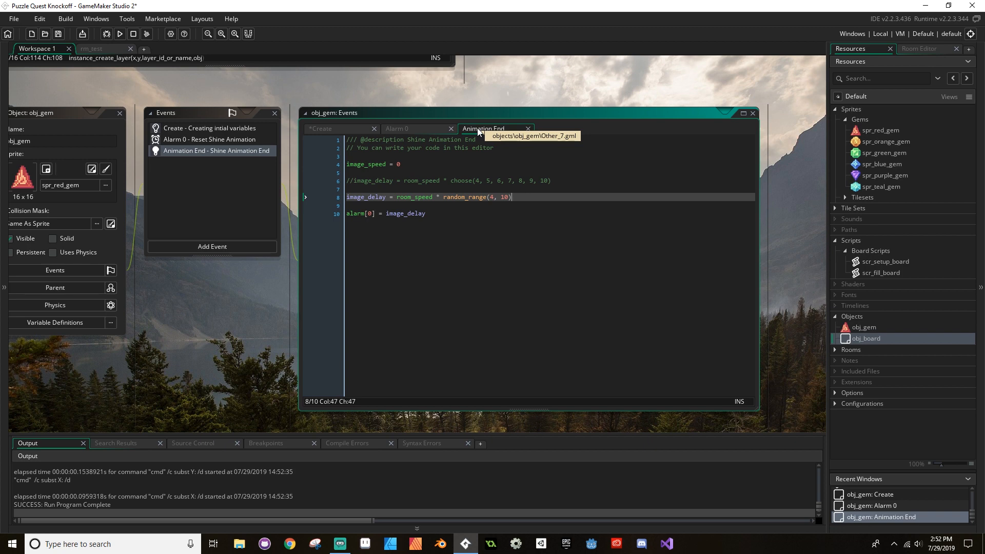
{"action": "mouse_move", "coordinate": [117, 49]}
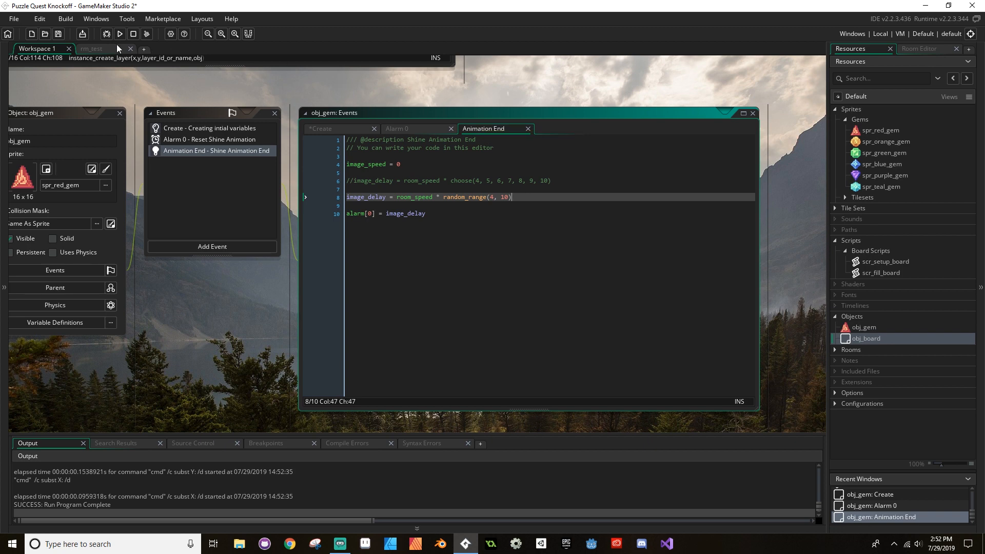
{"action": "left_click", "coordinate": [120, 34]}
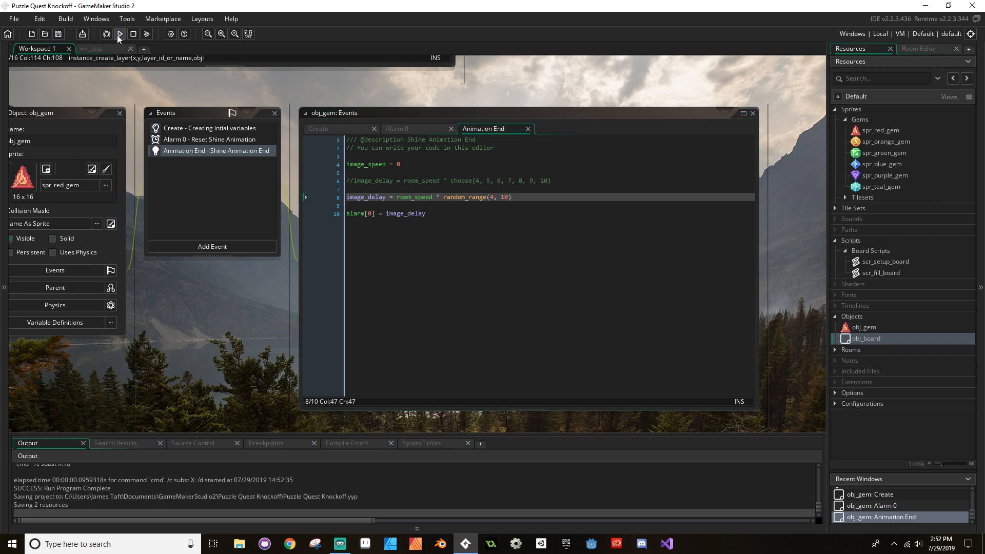
{"action": "left_click", "coordinate": [118, 34]}
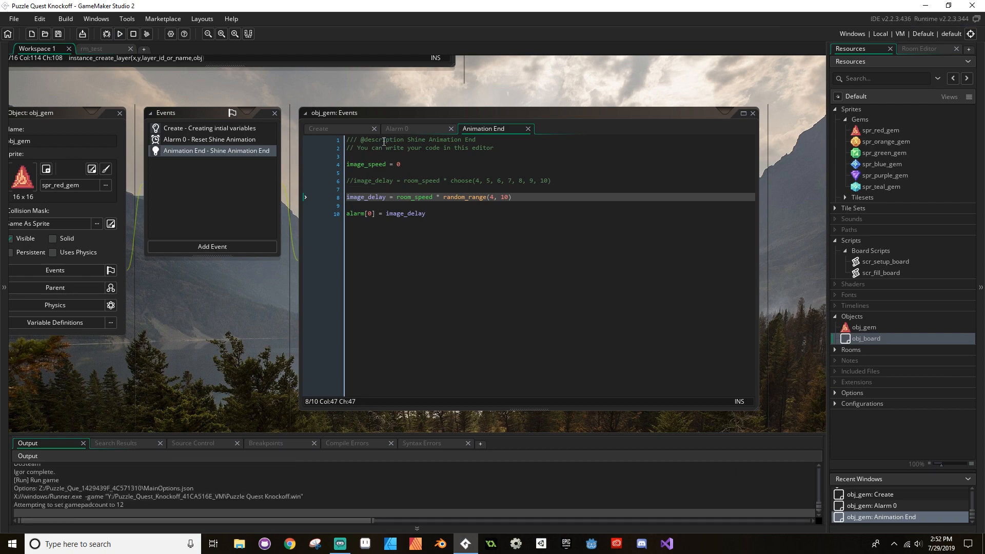
{"action": "left_click", "coordinate": [120, 34]}
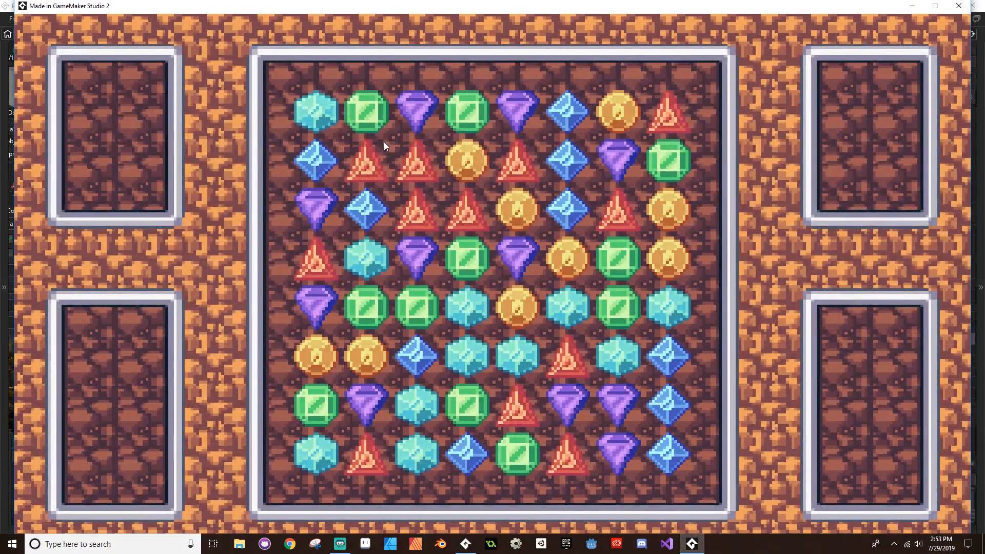